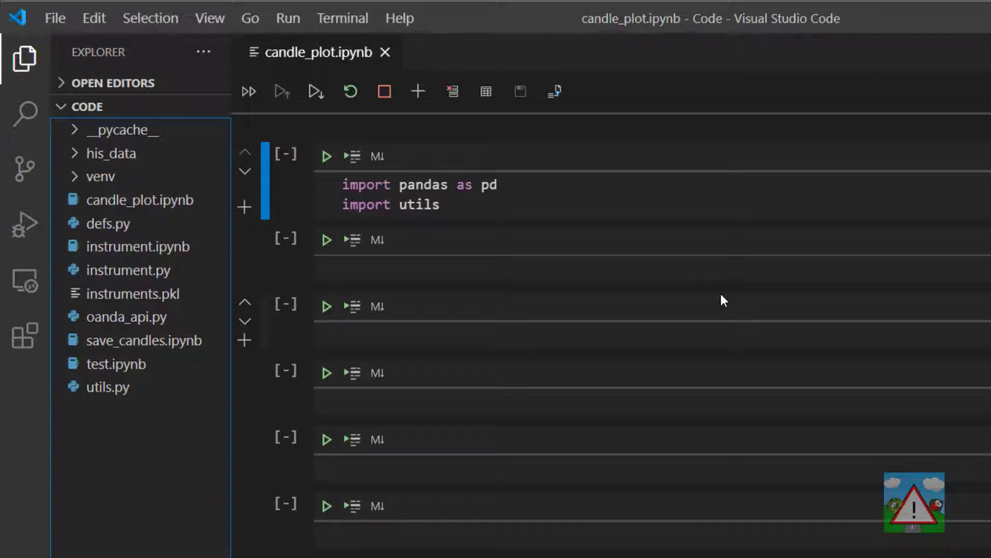
Run the first cell importing pandas as pd and utils.
click(143, 199)
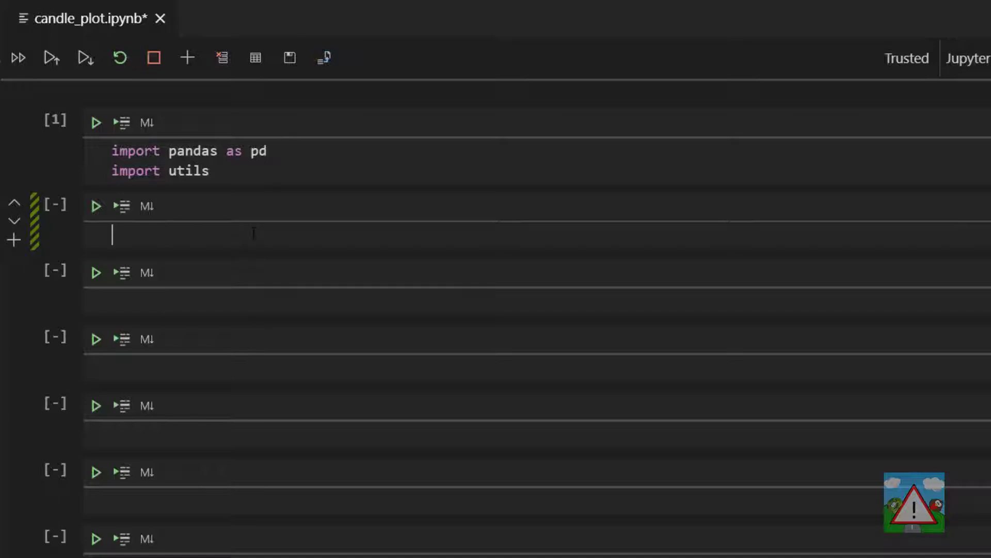
Define pair = "EUR_USD" and granularity = "H1" in the second cell.
text(pair=")
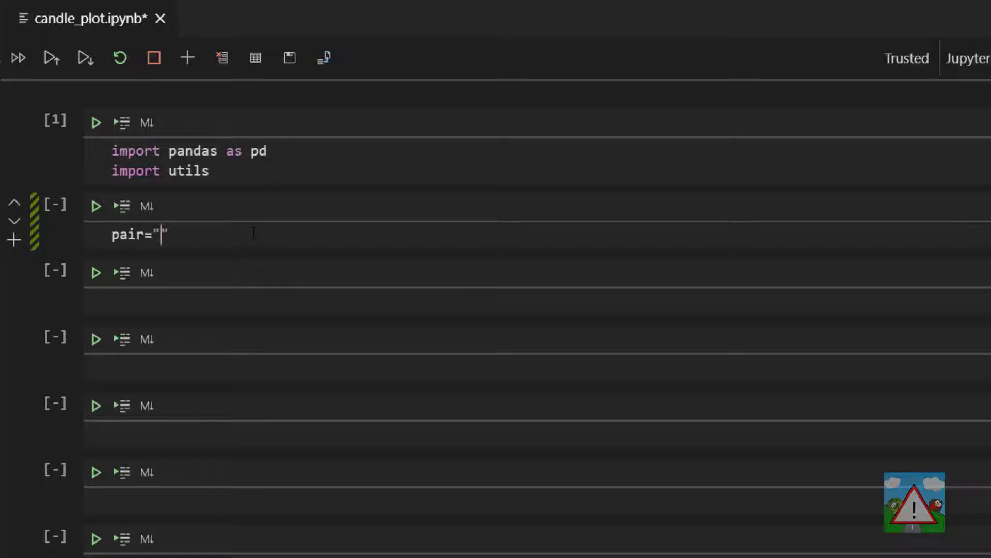
text(EUR_USD")
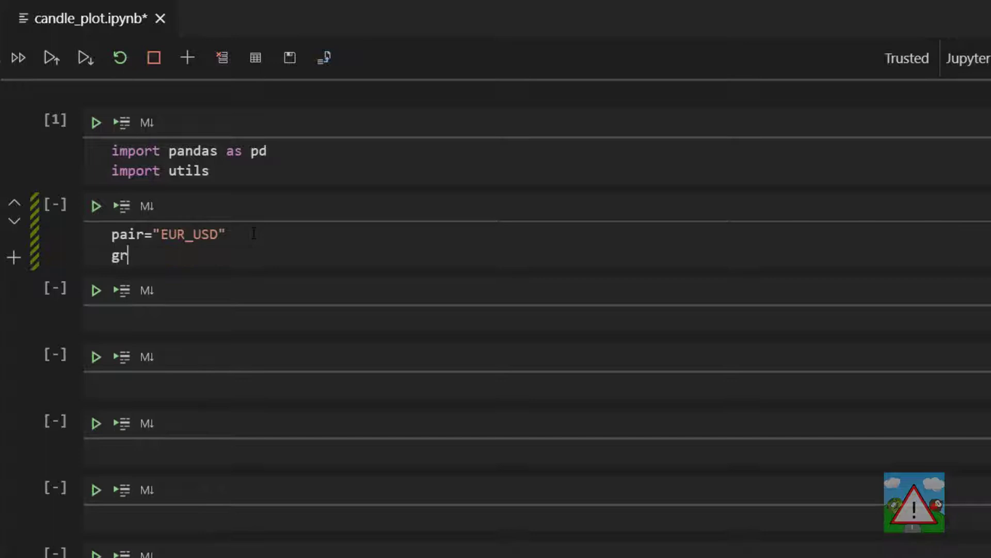
text(anularity = "H1")
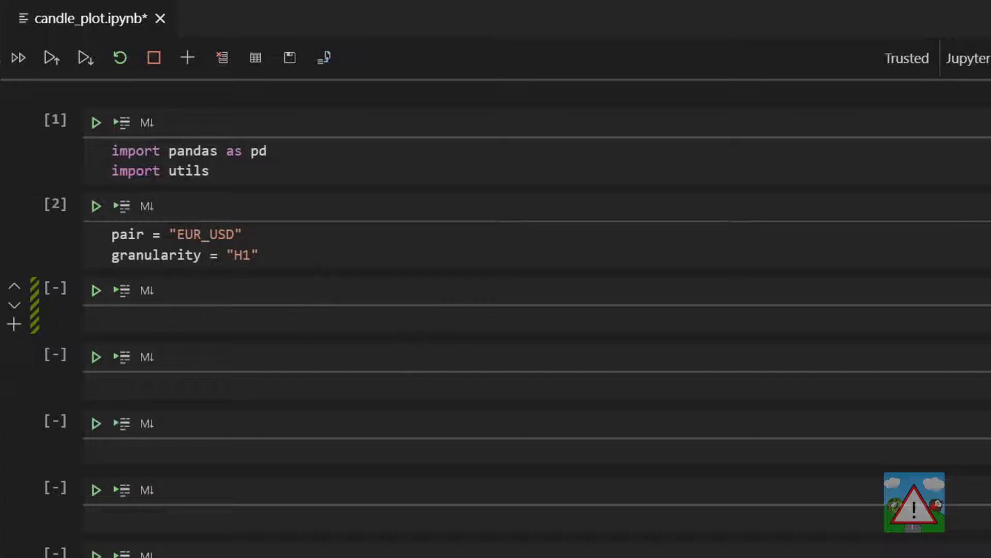
mouse_move(405, 352)
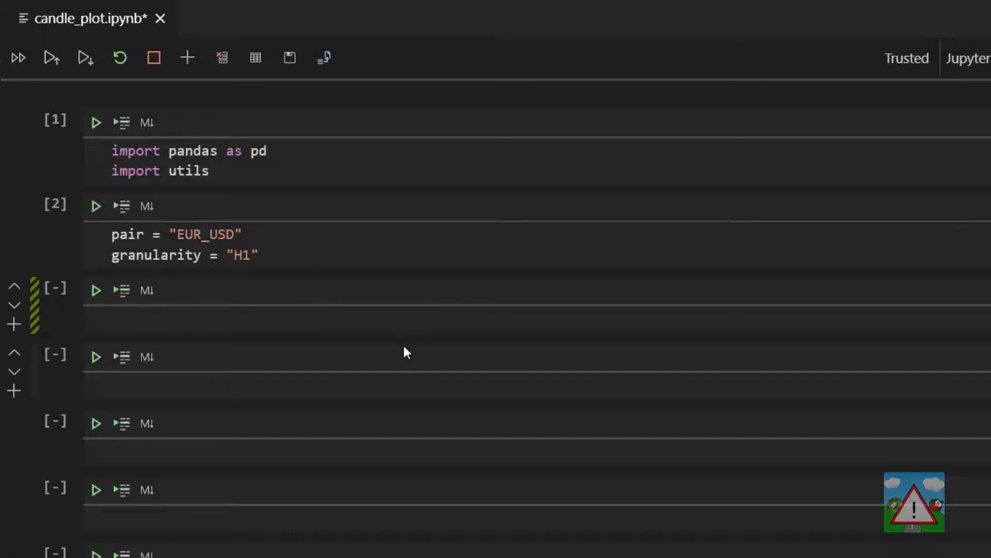
Load df with pd.read_pickle(utils.get_his_data_filename(pair, granularity)).
text(df)
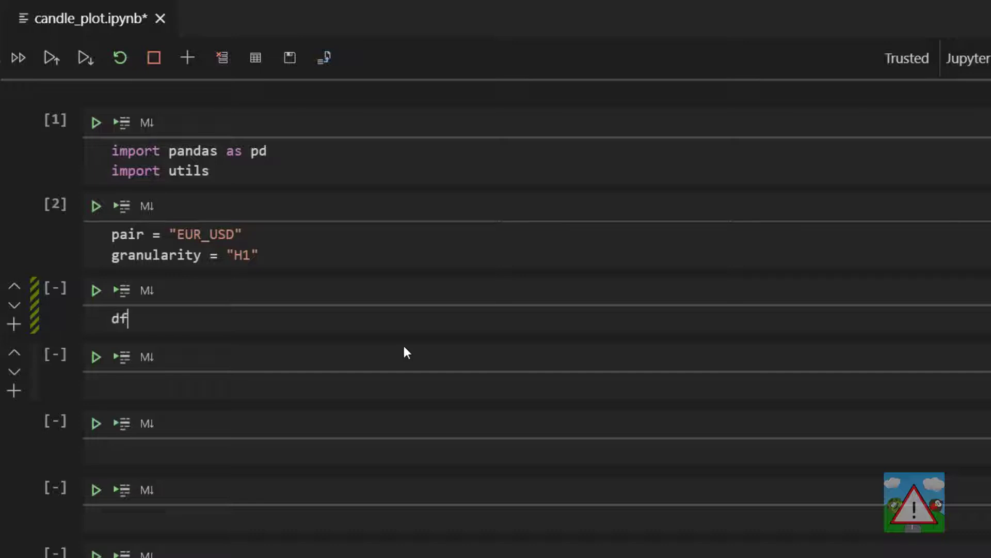
text(= pd.read_pickle(util)
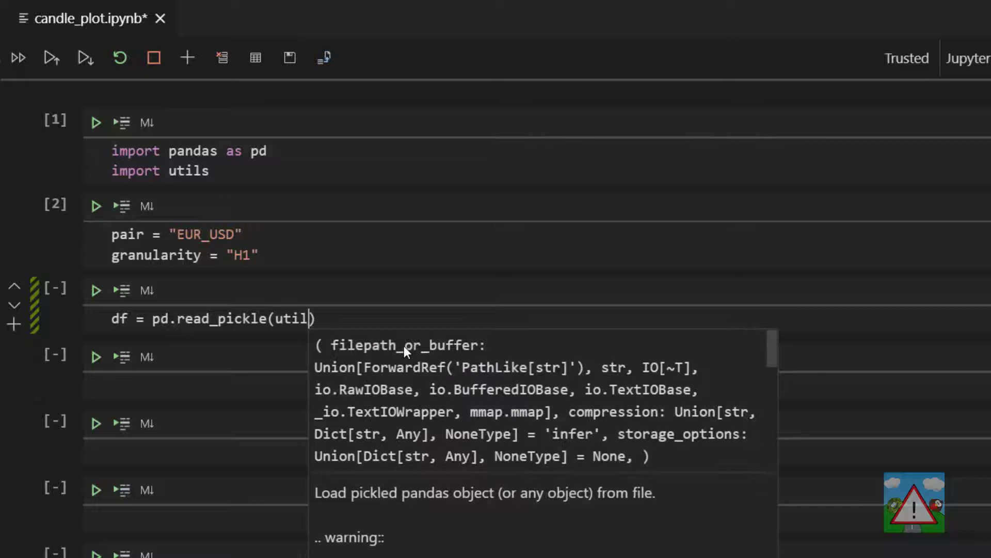
text(s.get_)
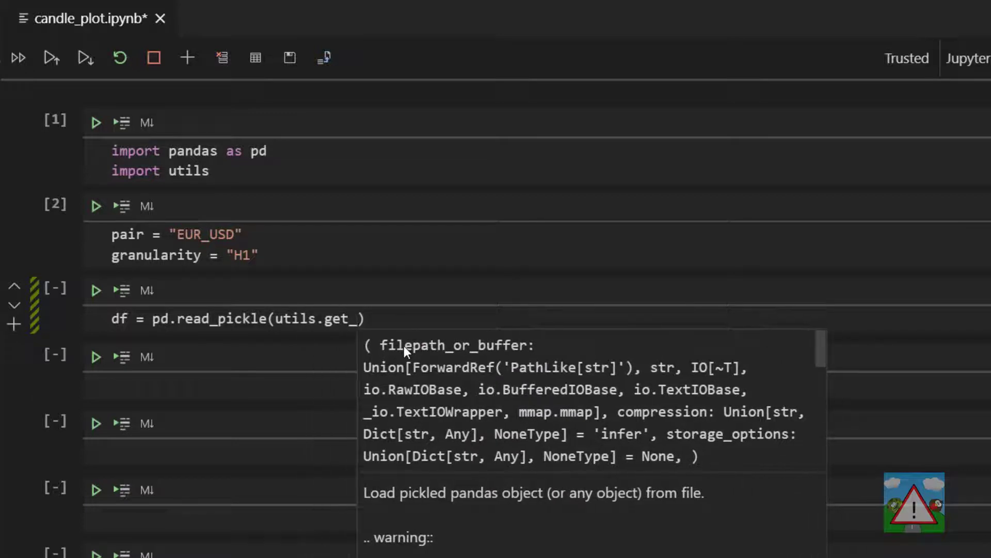
text(his_data_fil)
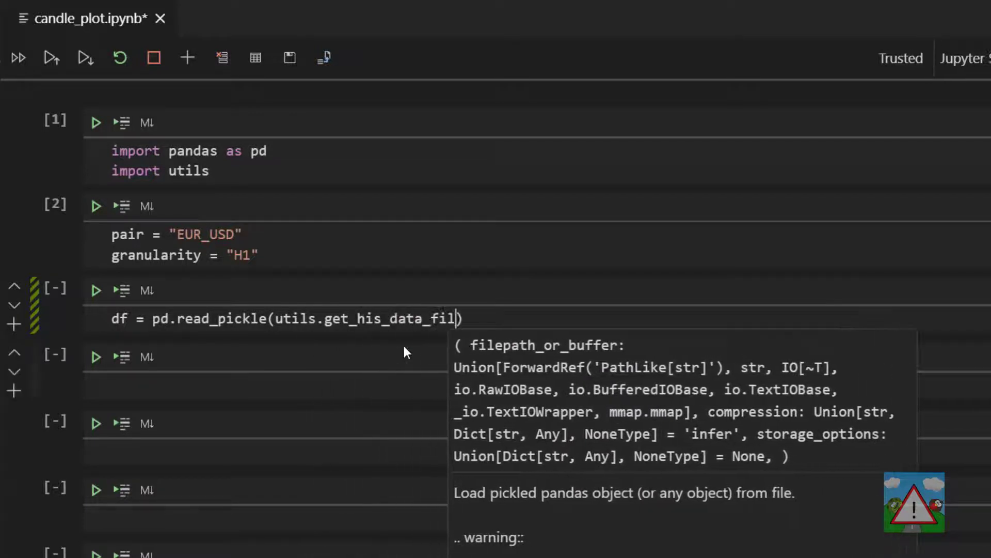
text(ename(pair, granularity)
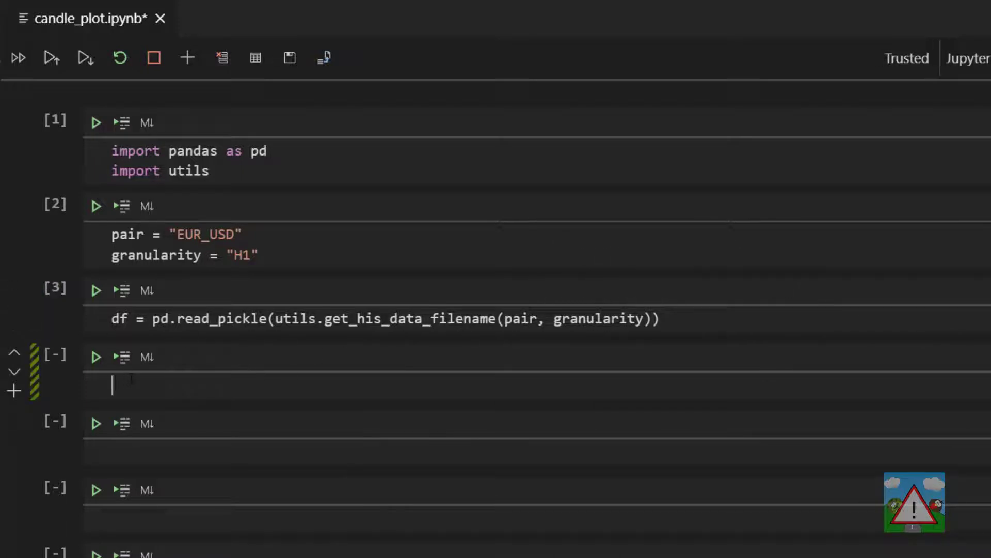
Preview df.head(), then swap head for describe to summarize the volume column.
text(df.head())
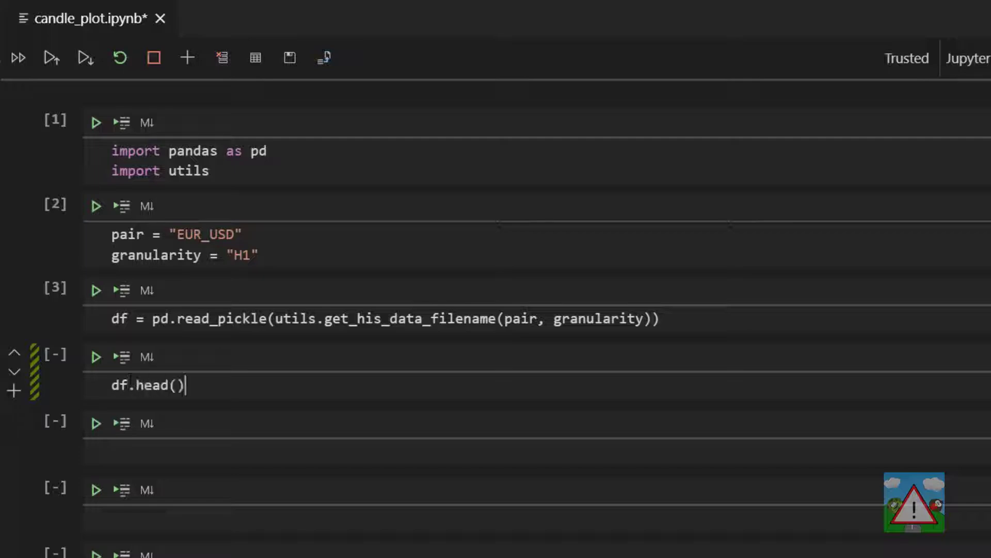
click(95, 356)
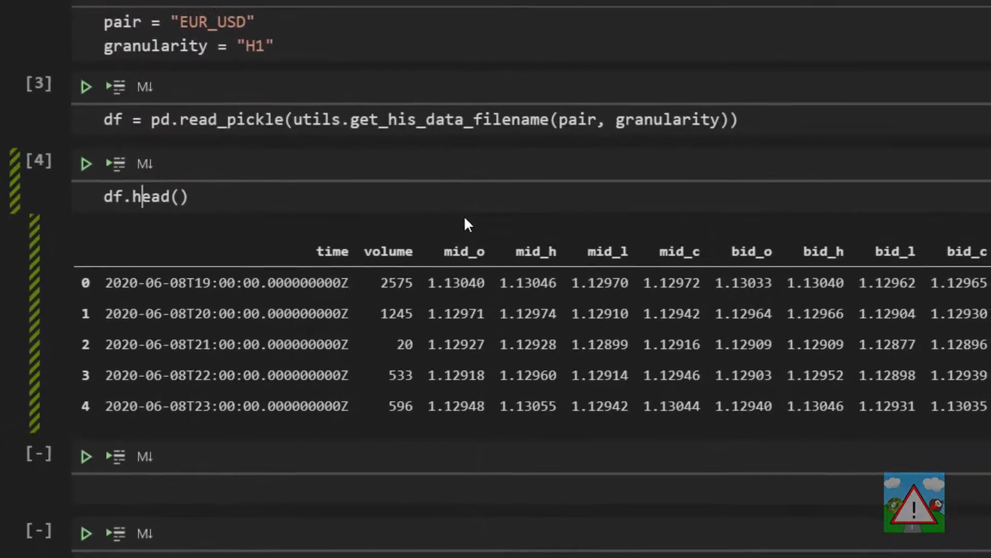
double_click(152, 196)
text(describe)
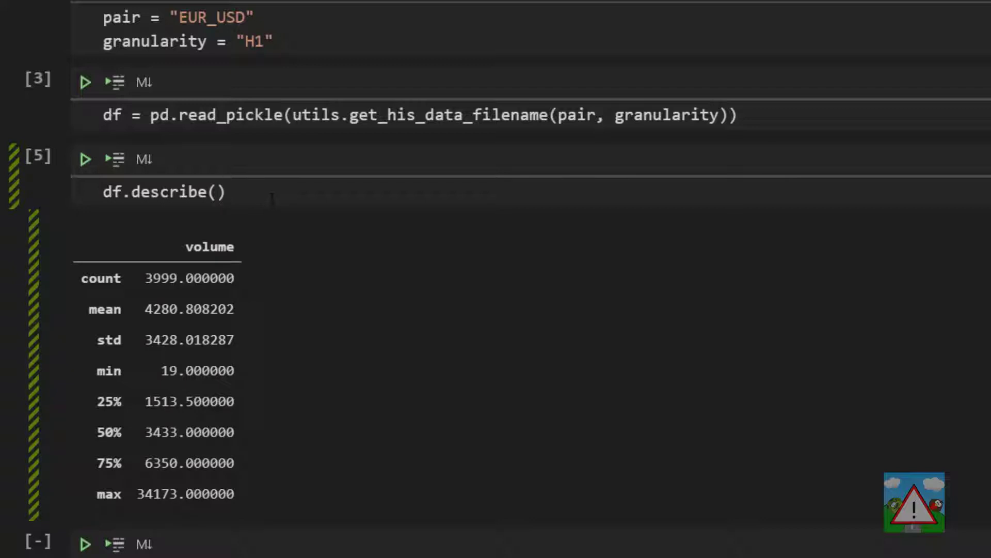
Change describe back to head and show the first five rows of df again.
click(227, 192)
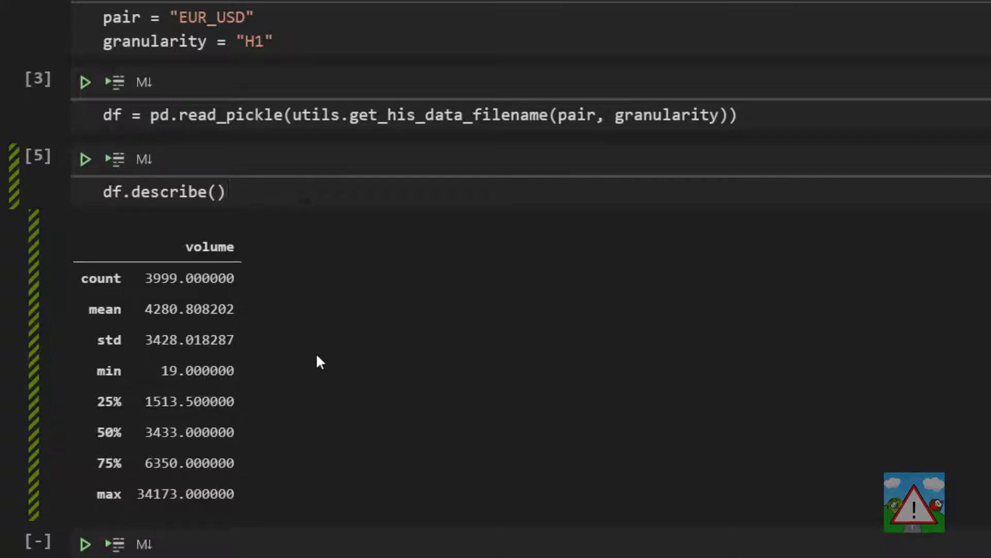
double_click(168, 192)
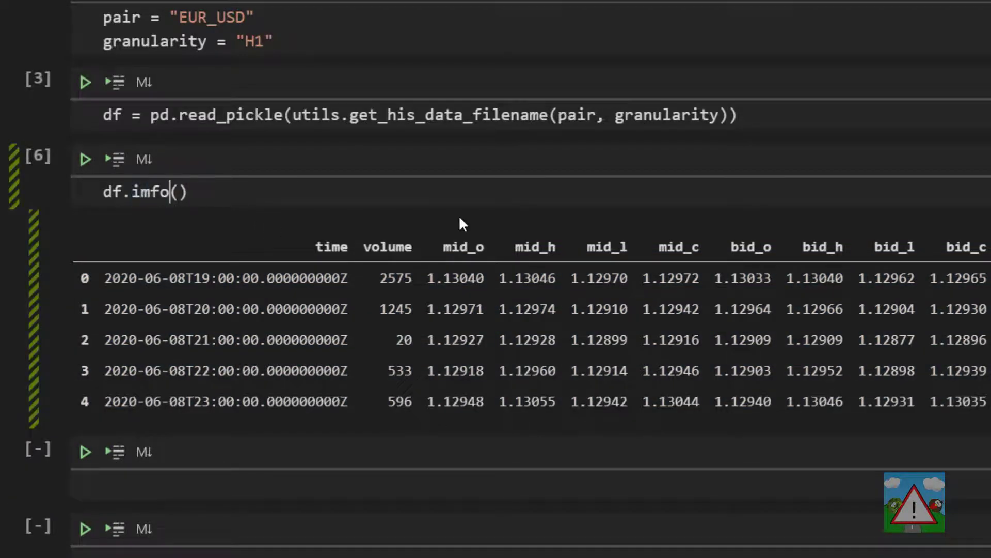
Run df.info() listing 14 columns and highlight the object dtypes of the price columns.
key(BackSpace)
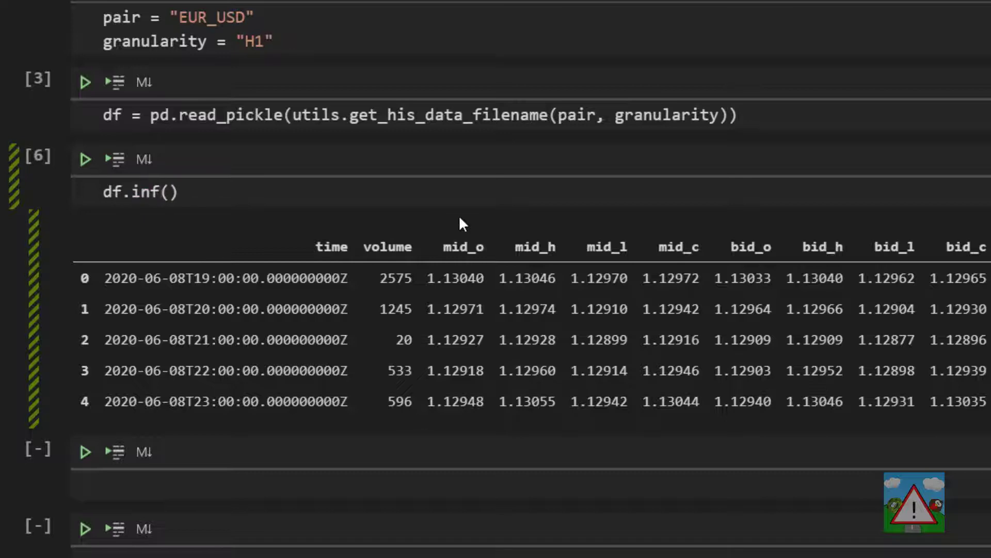
click(85, 159)
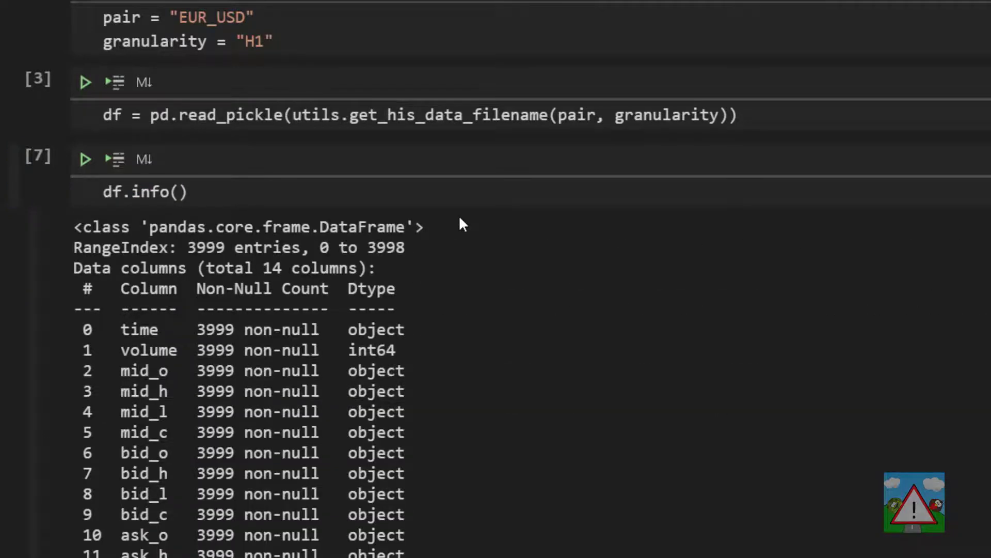
scroll(down, 3)
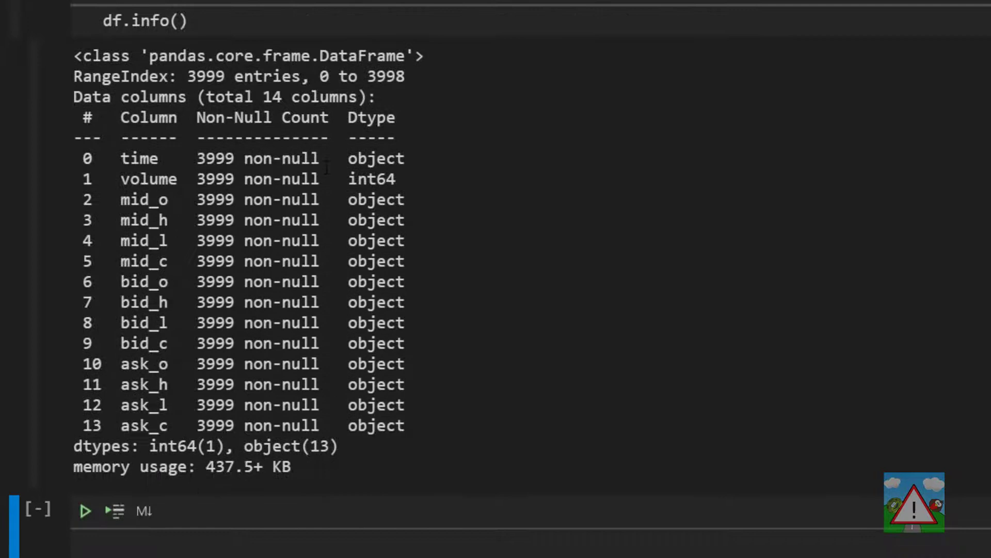
mouse_move(285, 497)
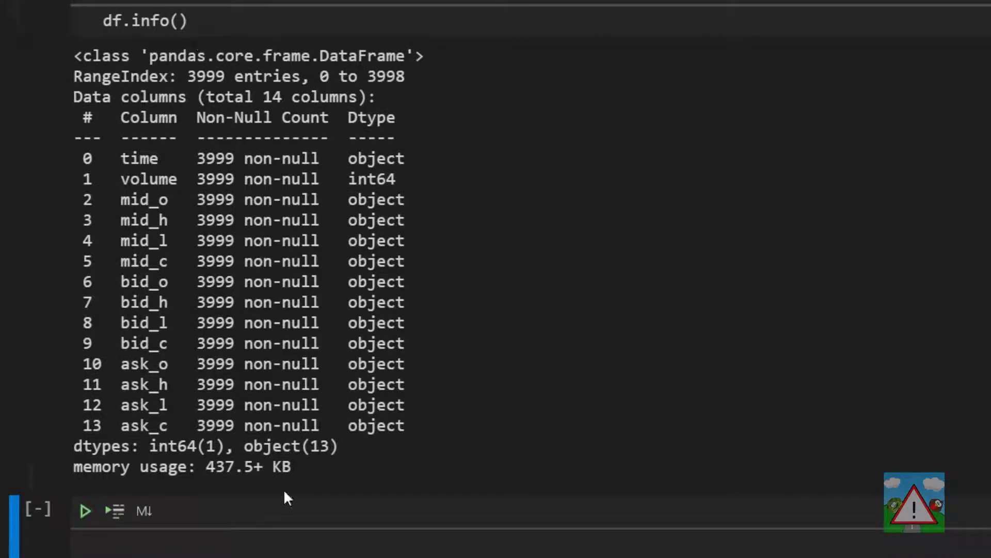
double_click(247, 466)
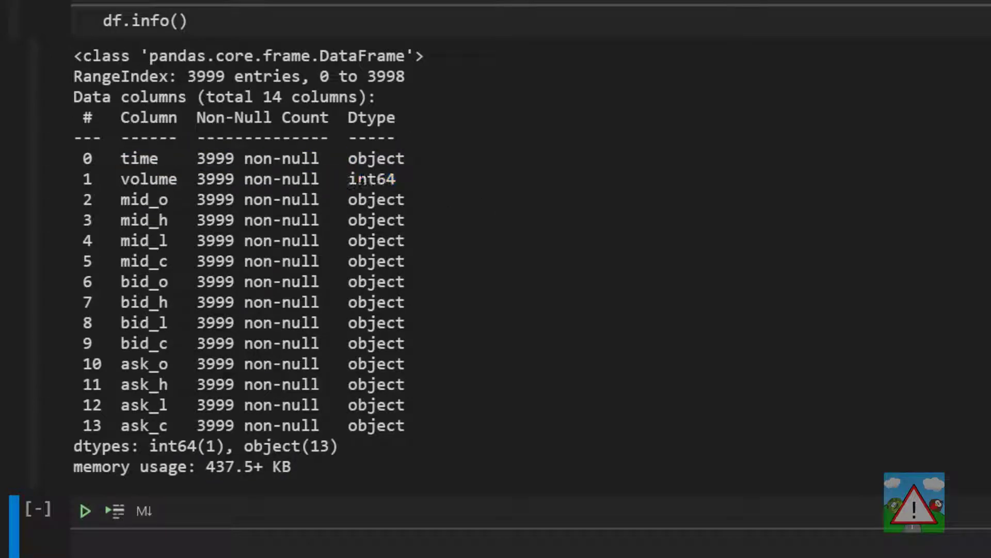
double_click(372, 179)
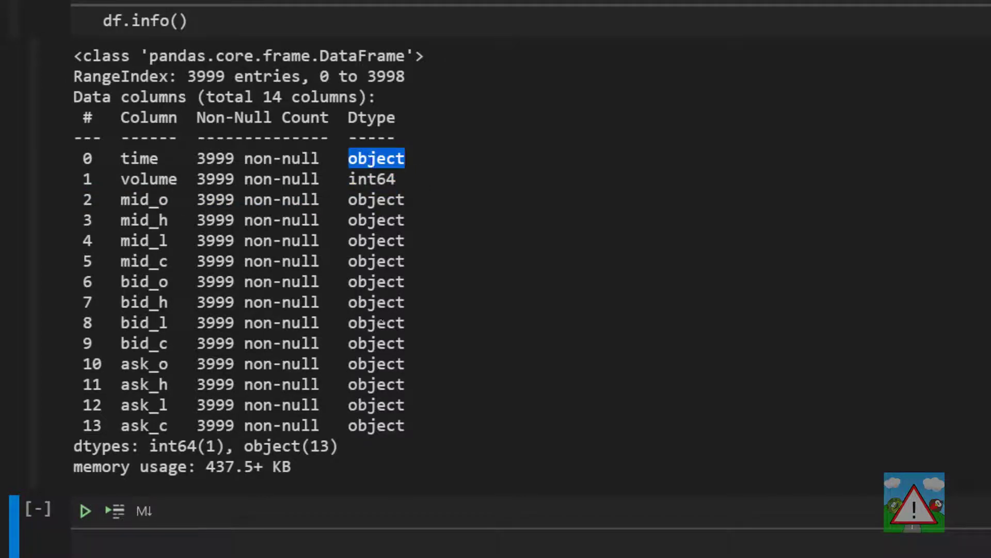
mouse_move(453, 224)
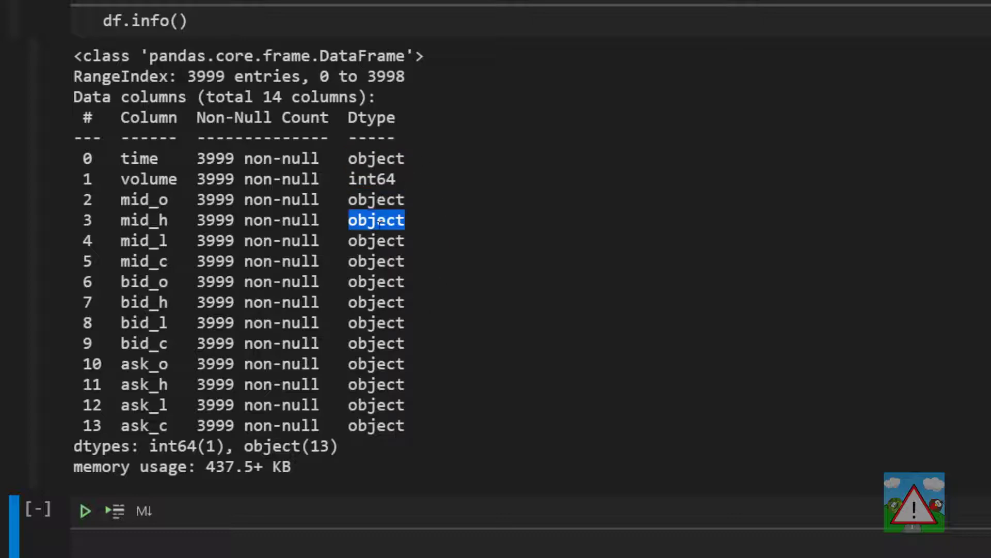
scroll(up, 3)
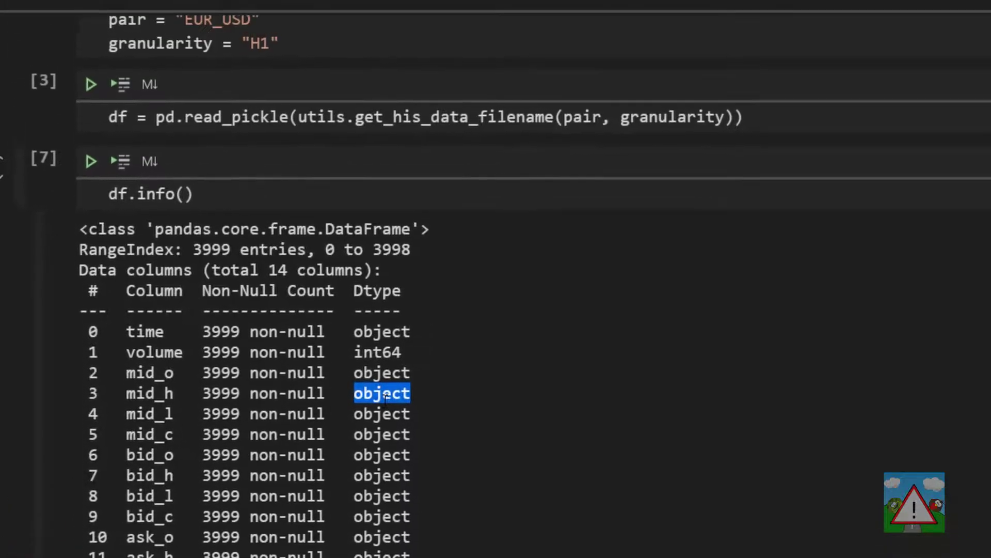
scroll(up, 3)
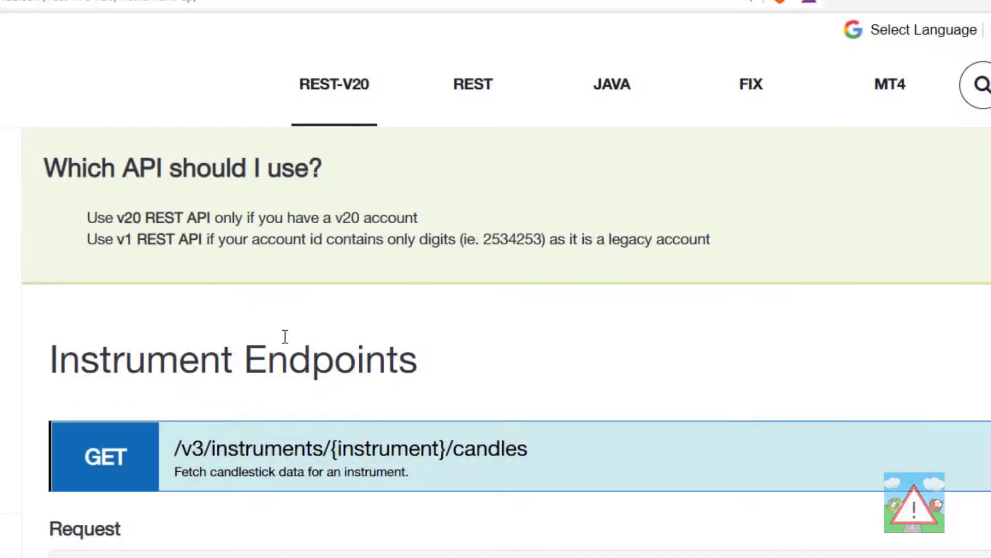
mouse_move(478, 438)
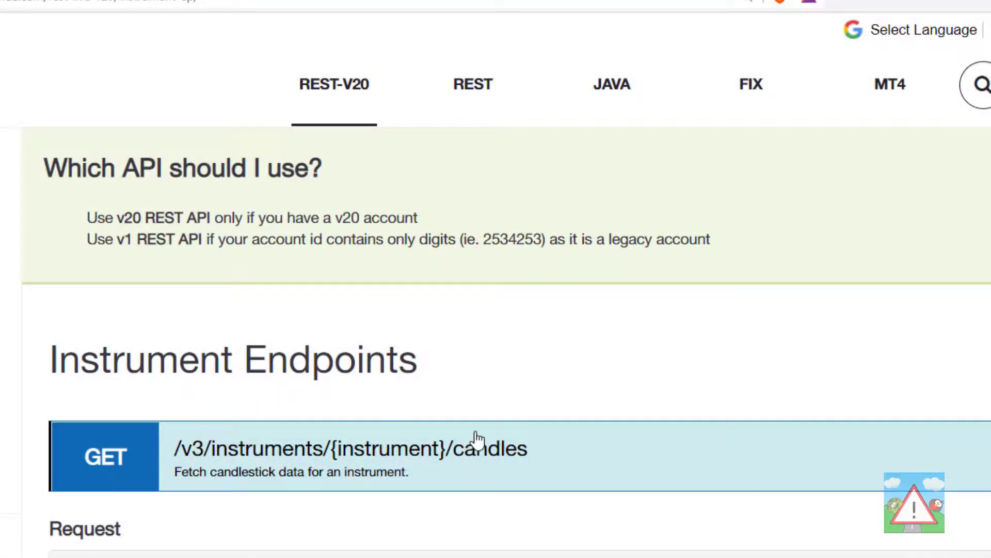
scroll(down, 3)
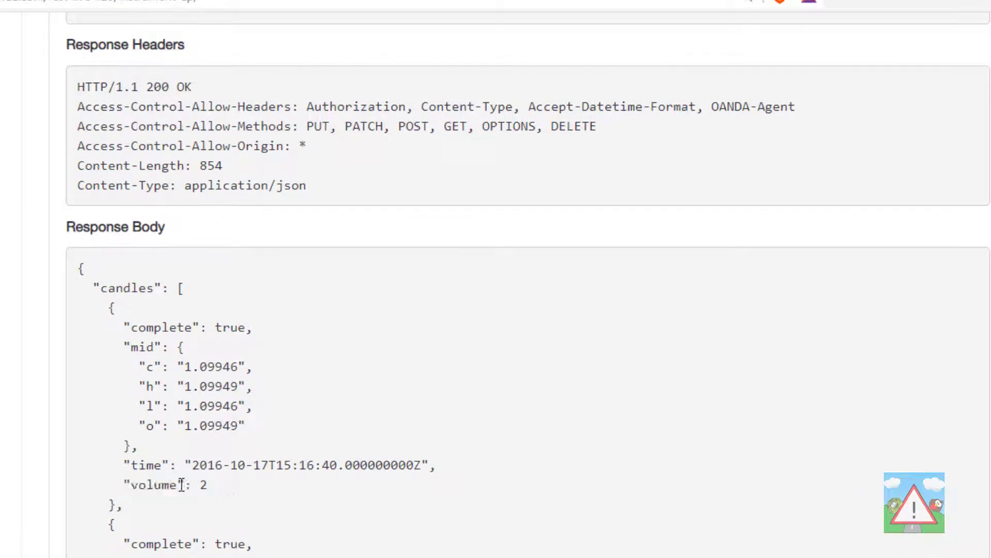
double_click(202, 486)
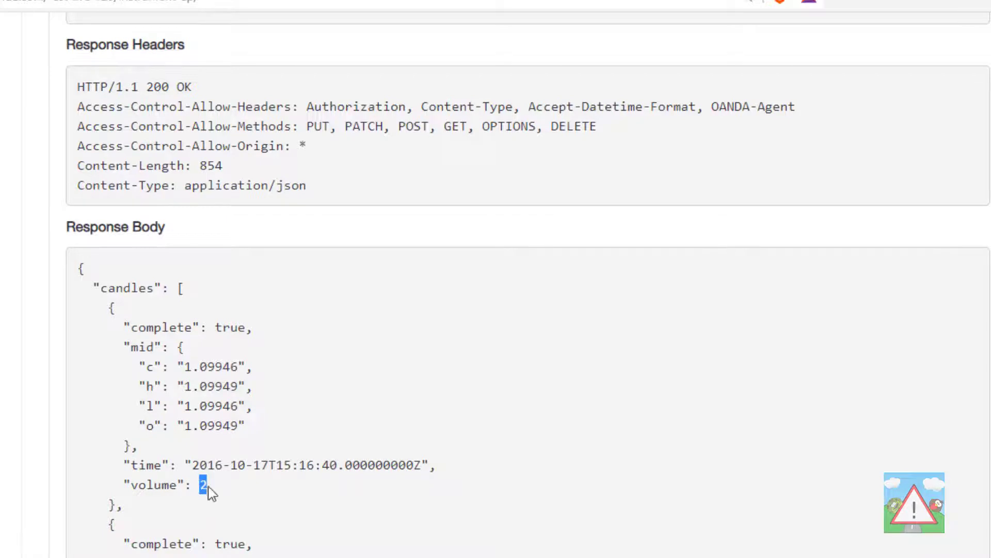
mouse_move(222, 495)
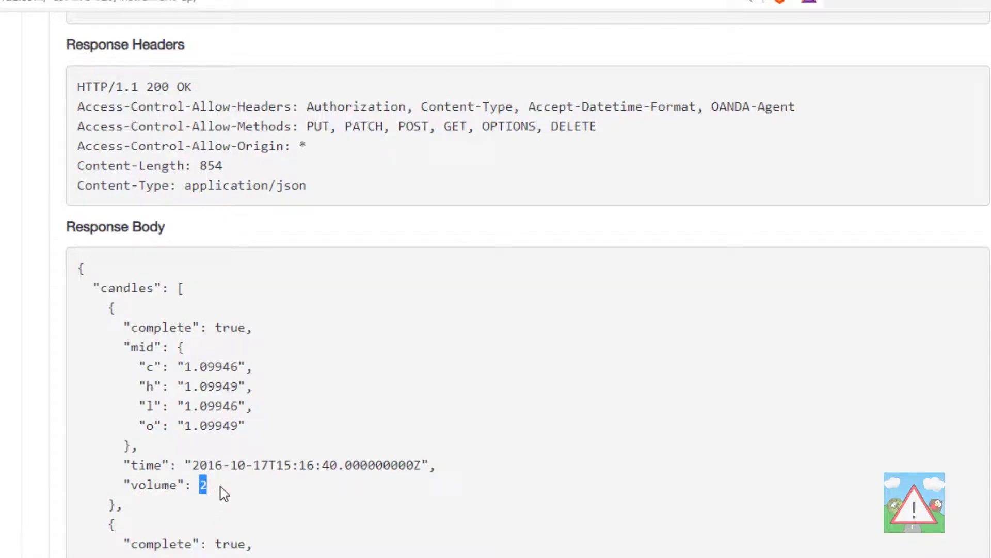
mouse_move(255, 503)
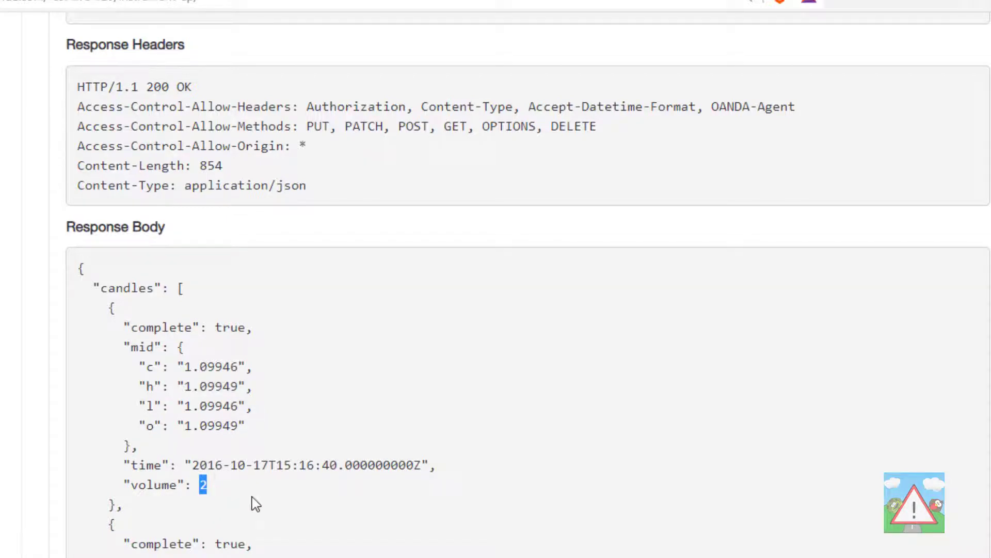
mouse_move(259, 471)
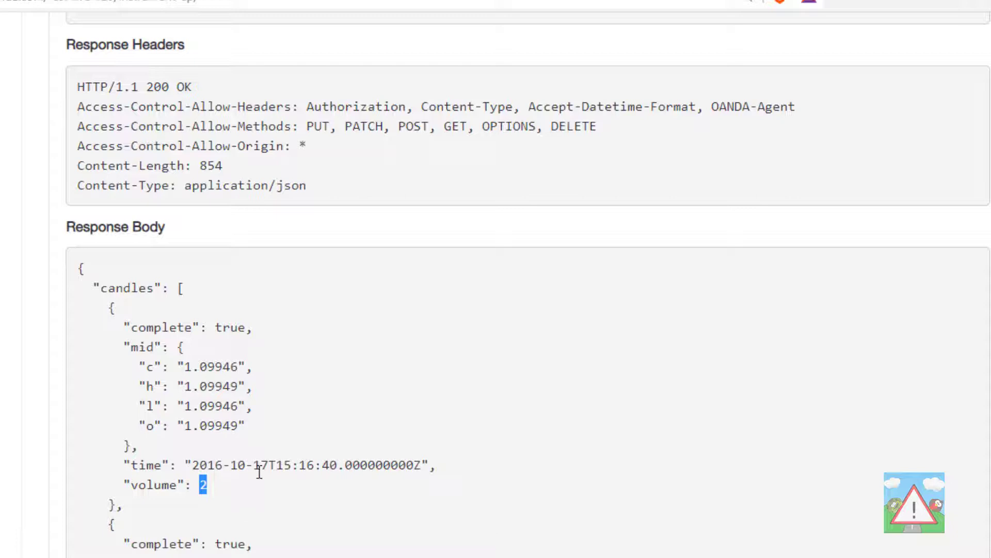
mouse_move(239, 493)
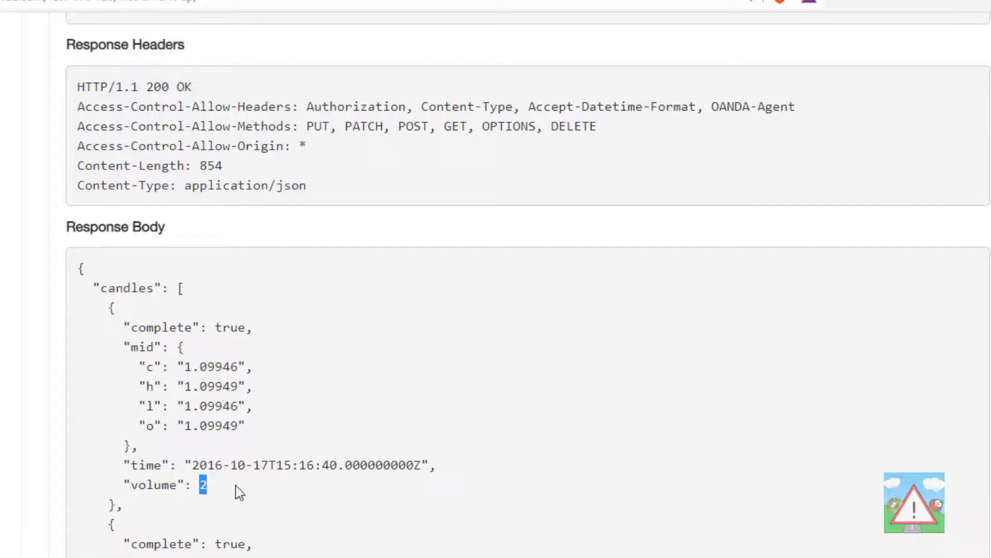
mouse_move(292, 497)
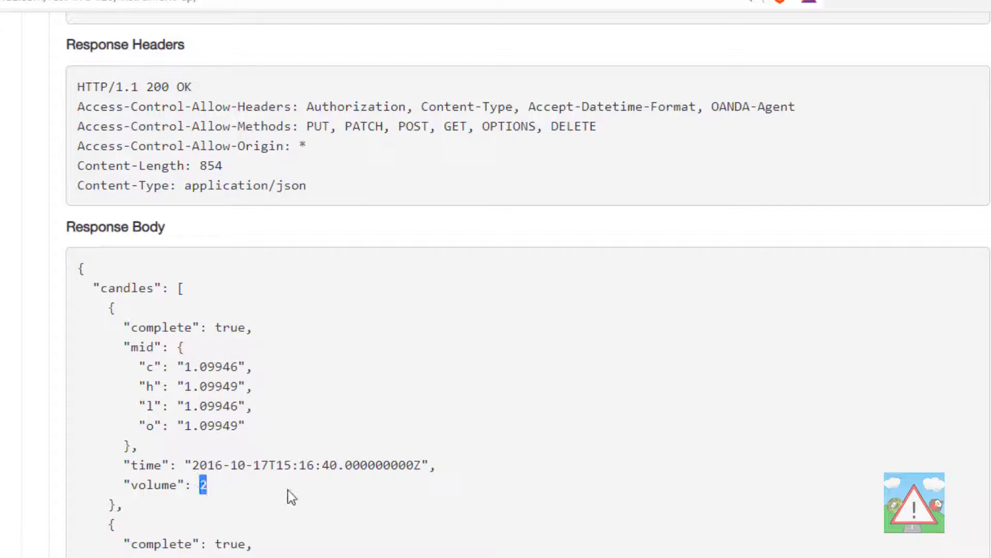
mouse_move(253, 433)
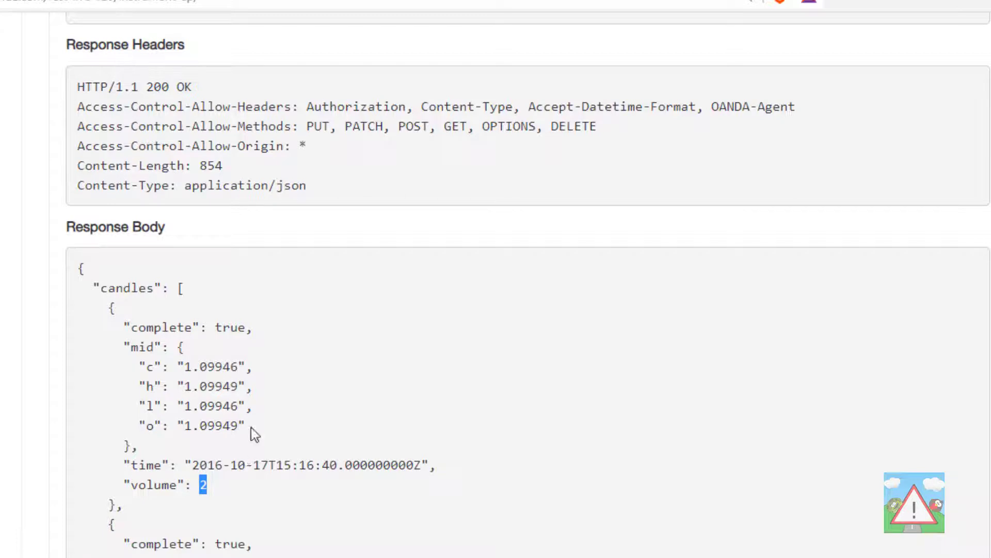
double_click(211, 406)
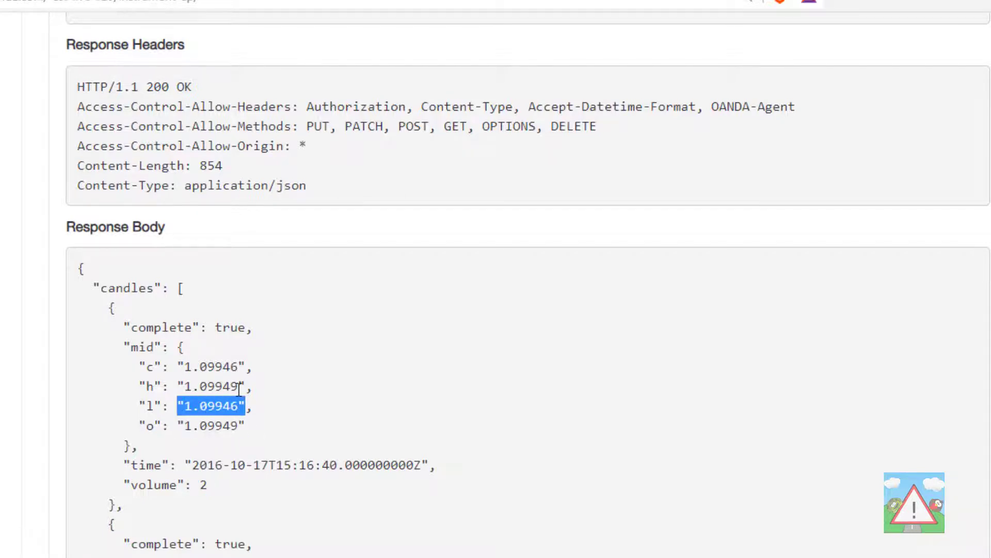
click(227, 359)
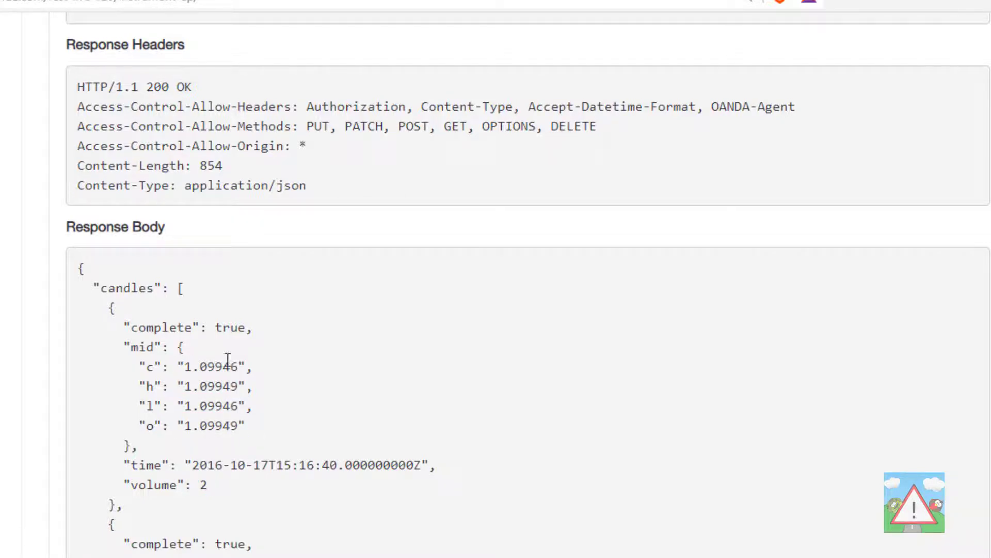
double_click(211, 367)
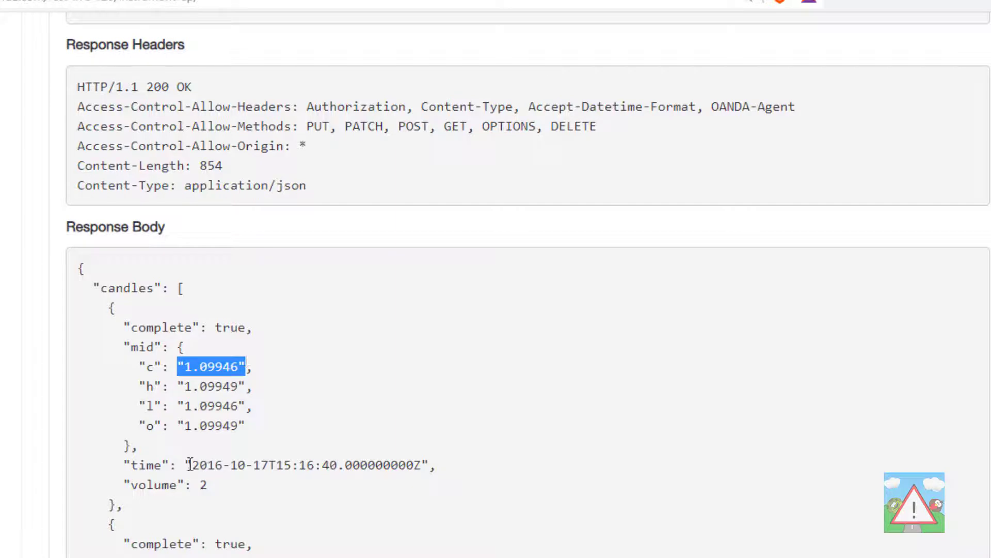
double_click(307, 465)
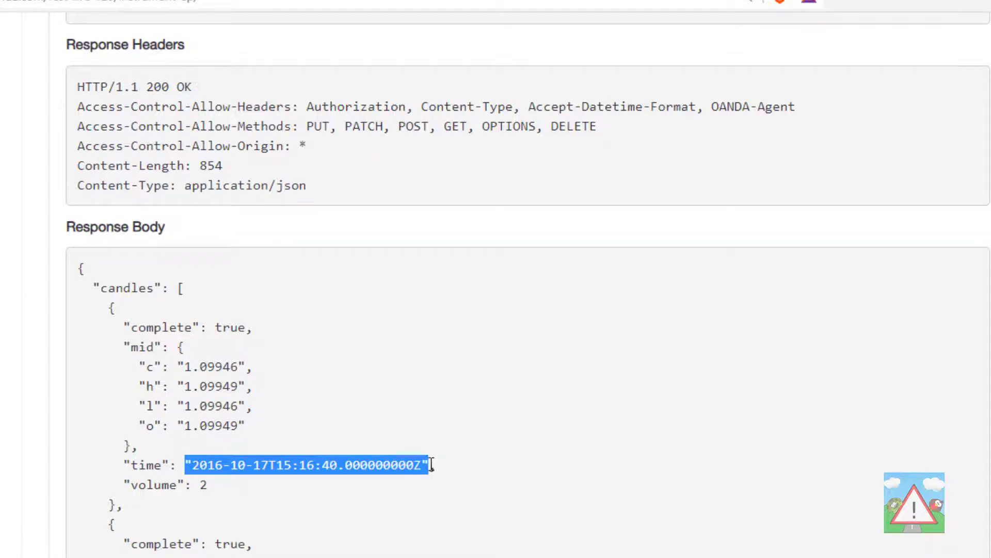
double_click(212, 367)
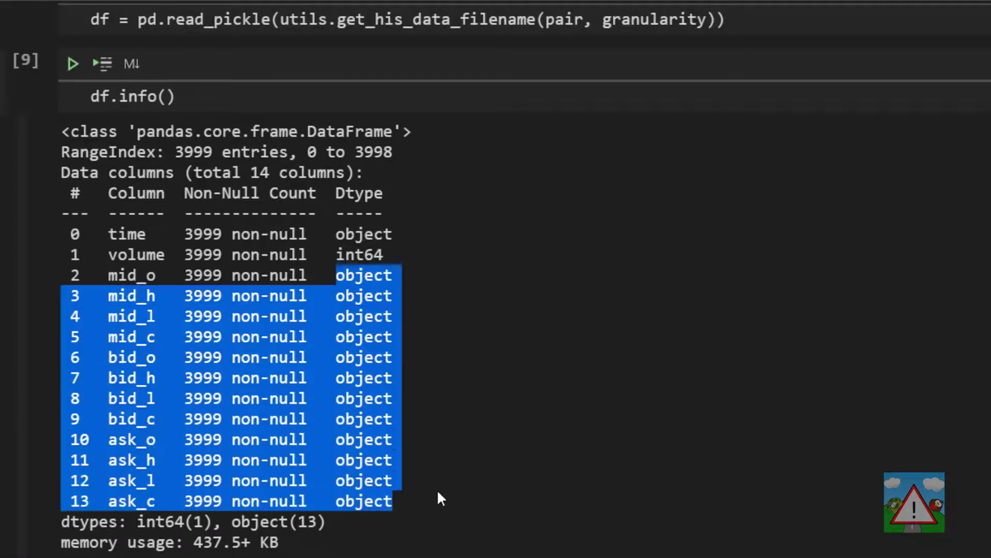
mouse_move(697, 415)
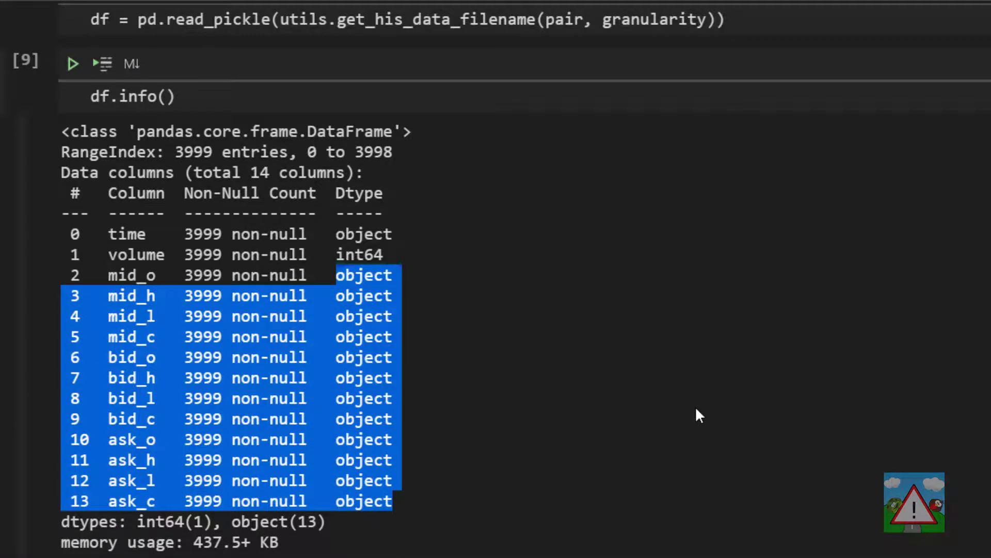
Review the full df.info() output confirming price columns are object type.
click(593, 299)
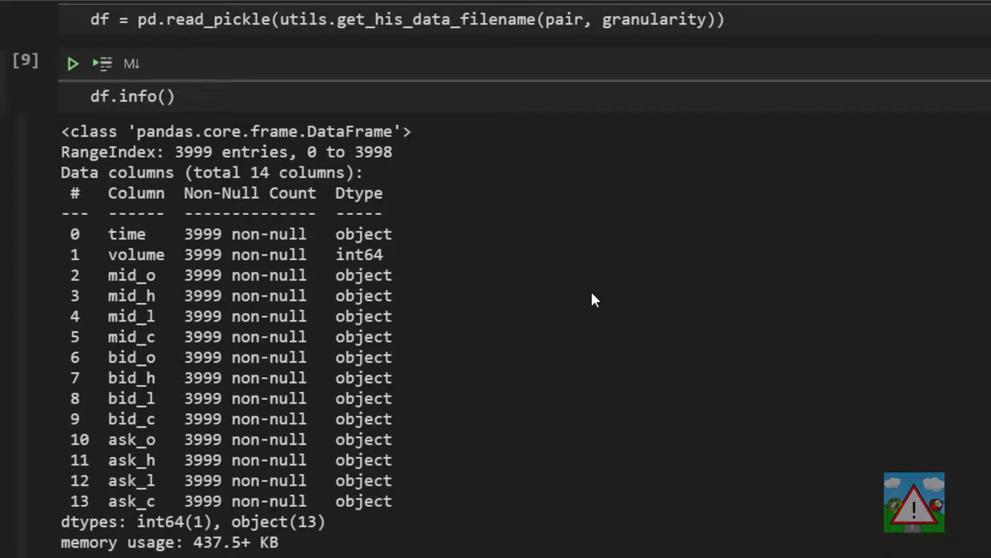
scroll(up, 3)
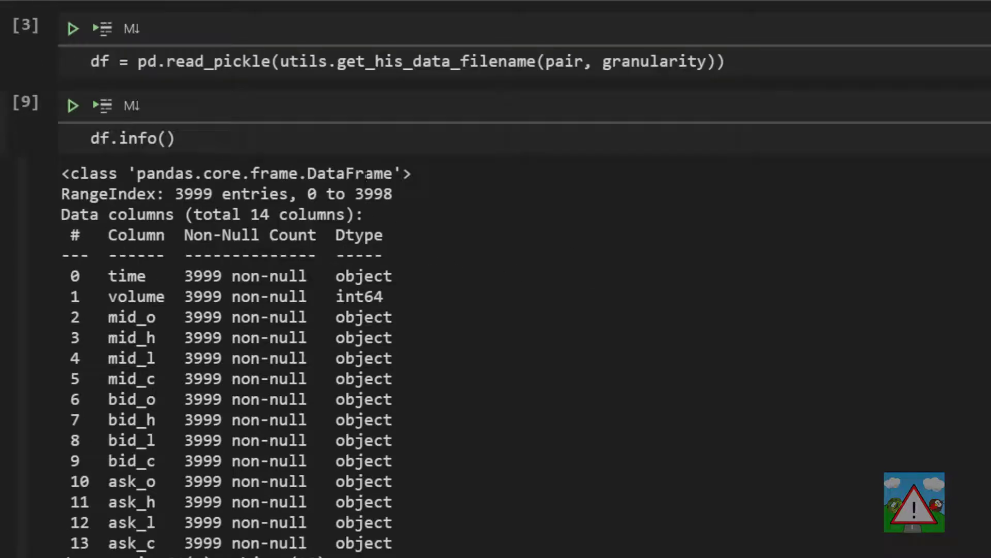
mouse_move(725, 319)
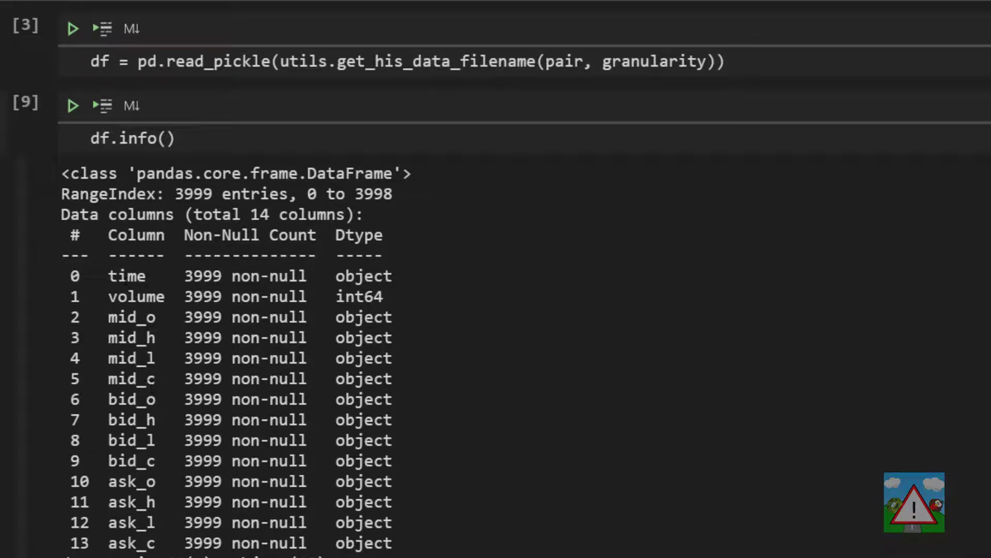
mouse_move(54, 152)
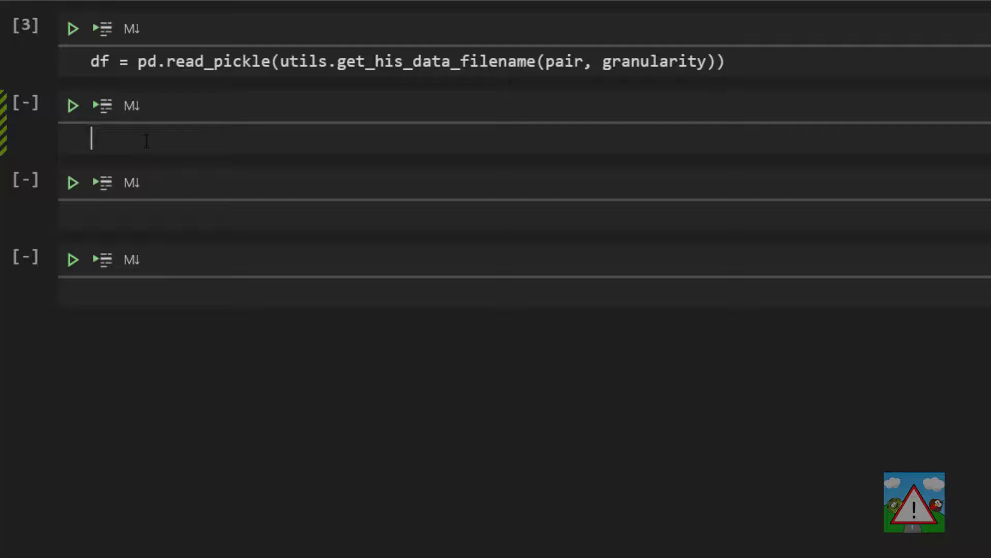
Define non_cols = ['time', 'volume'] and run it.
text(non)
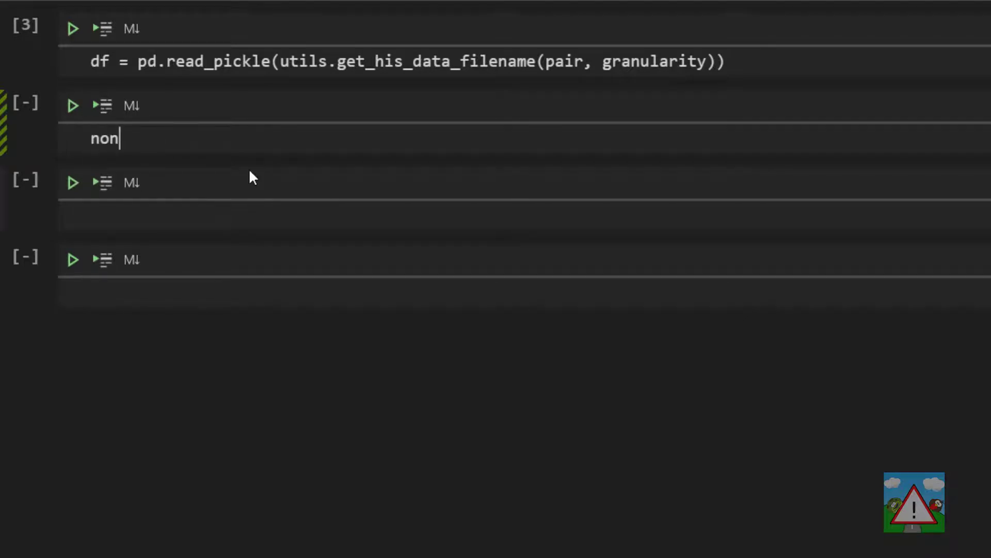
text(_cols = ['time', 'volume)
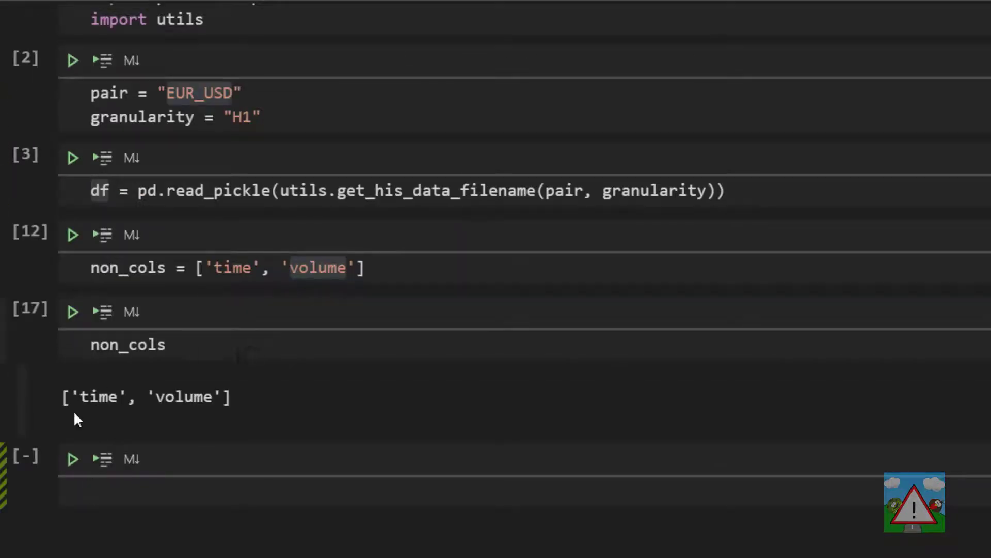
double_click(146, 397)
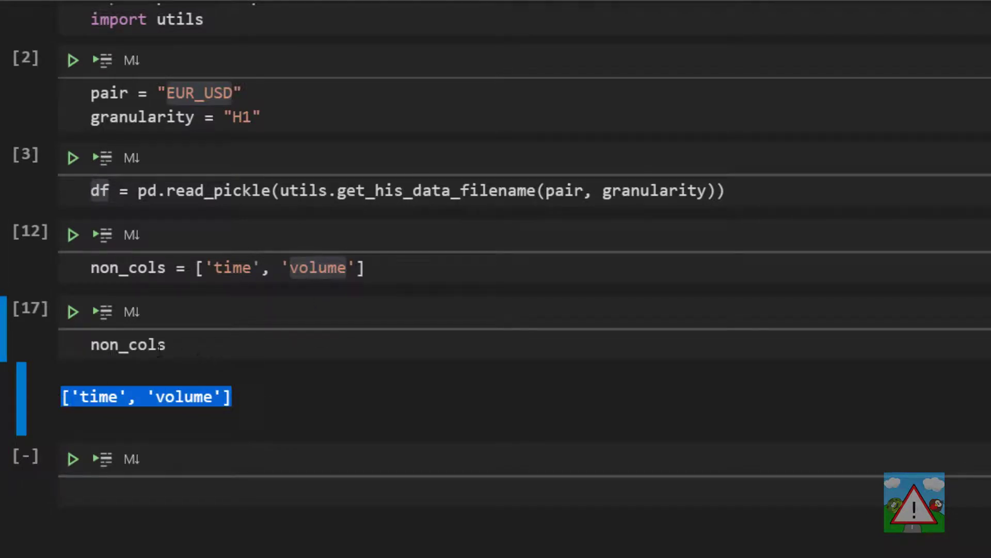
double_click(128, 345)
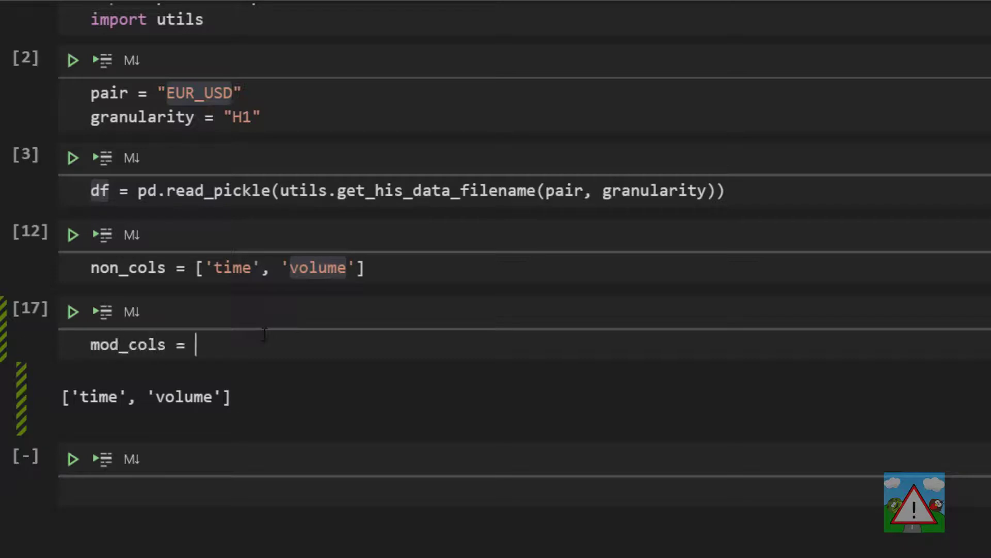
Define mod_cols as [x for x in df.columns if x not in non_cols].
text([x for x in)
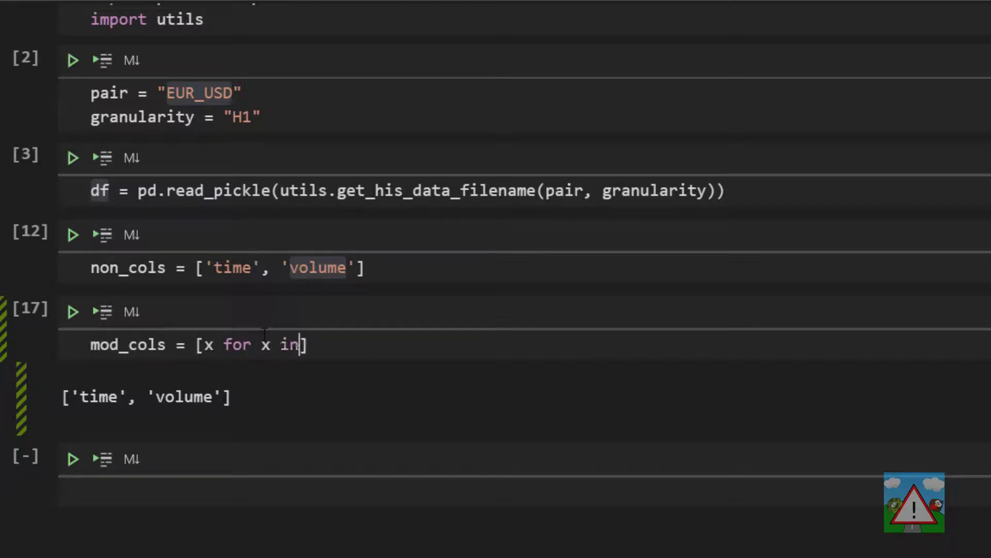
text(df.columns)
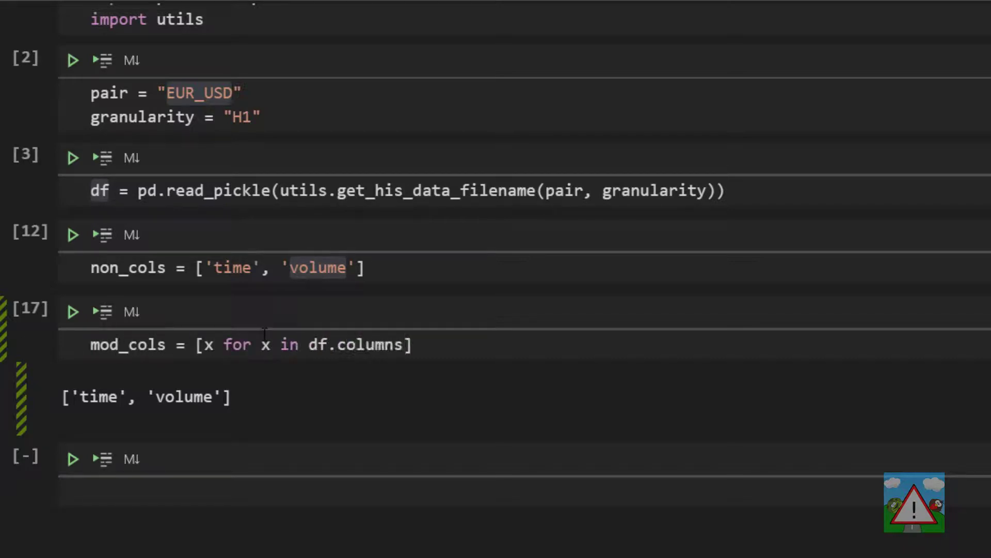
text(if x not in non_cols)
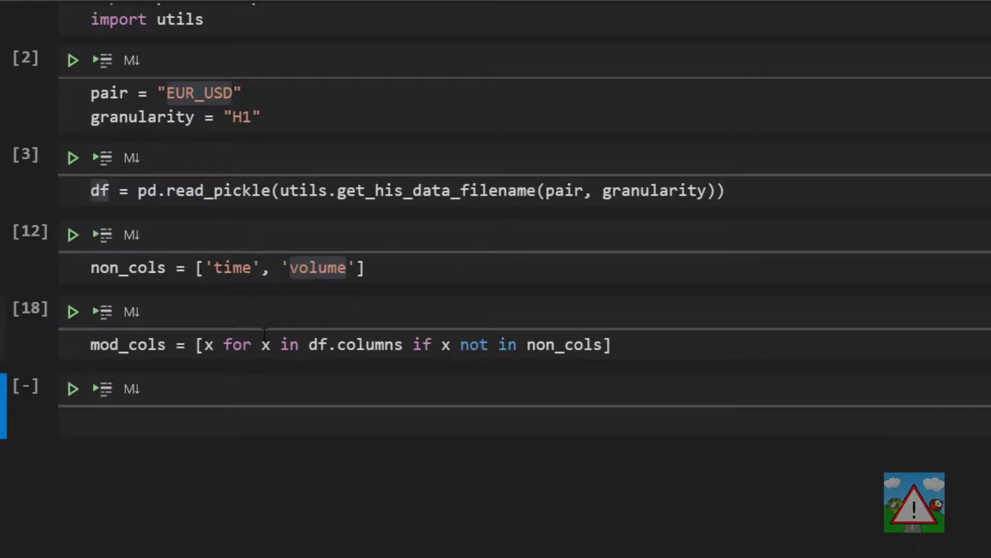
text(mo)
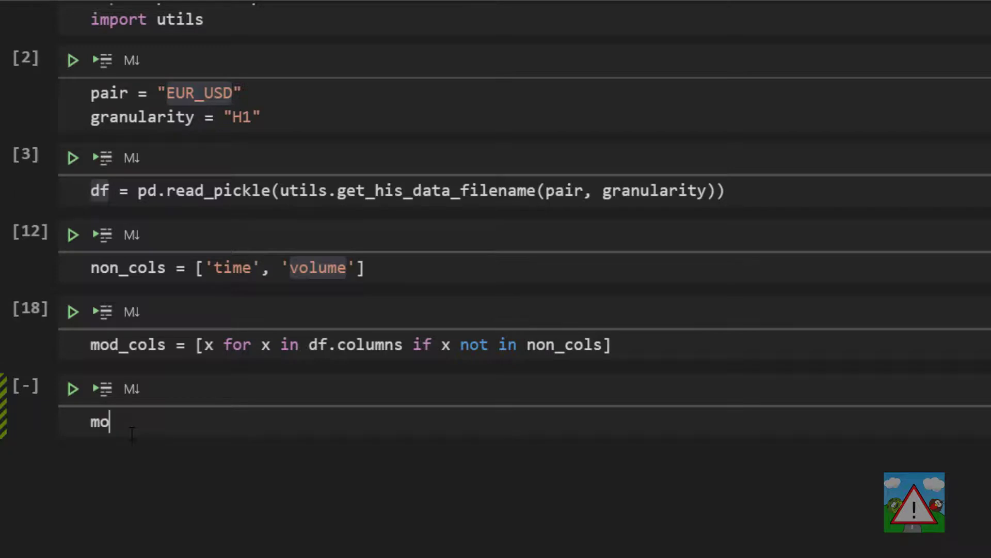
key(shift+enter)
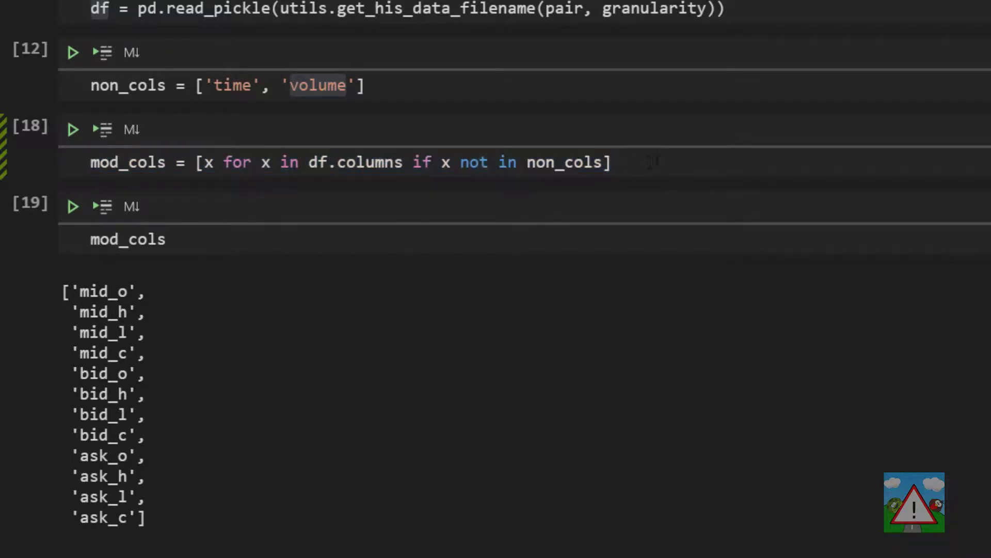
double_click(374, 162)
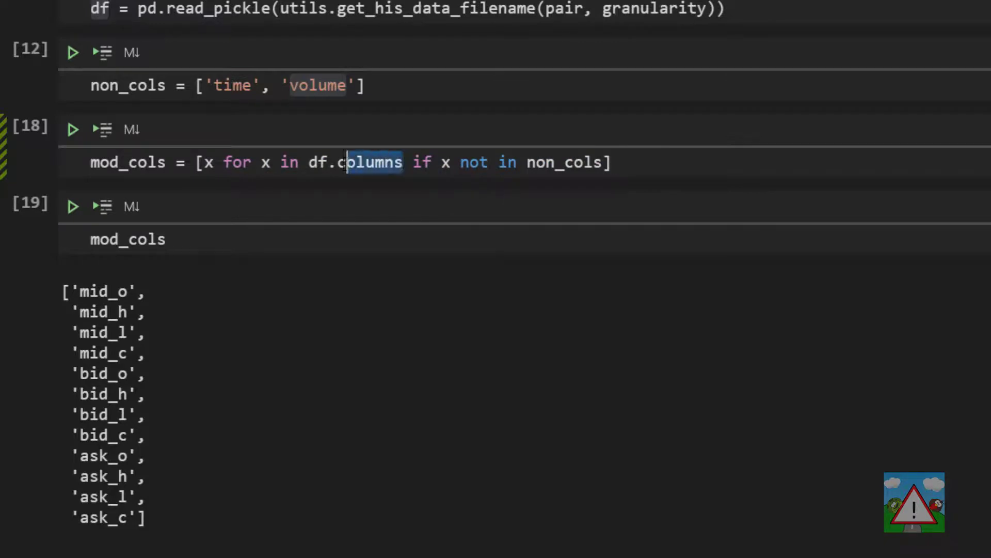
double_click(354, 162)
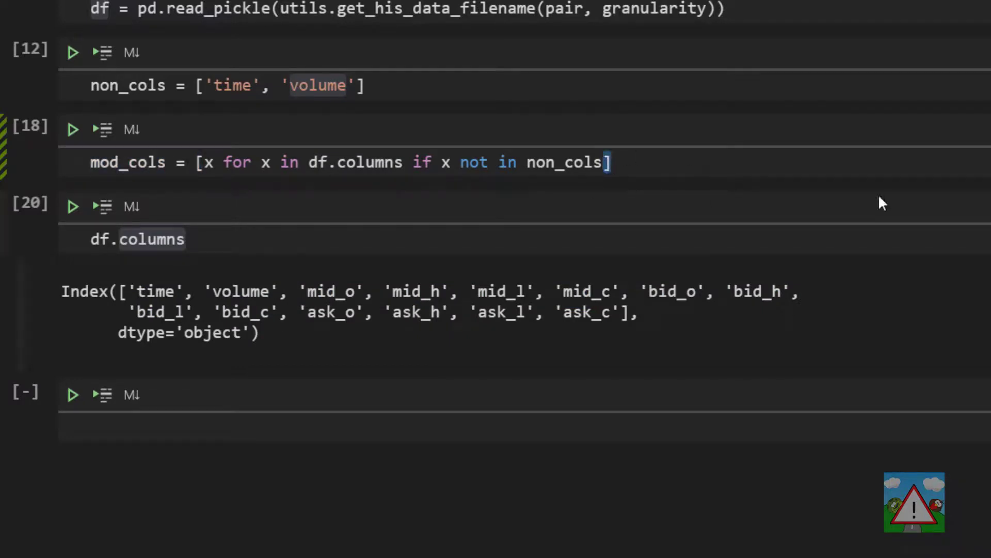
click(611, 162)
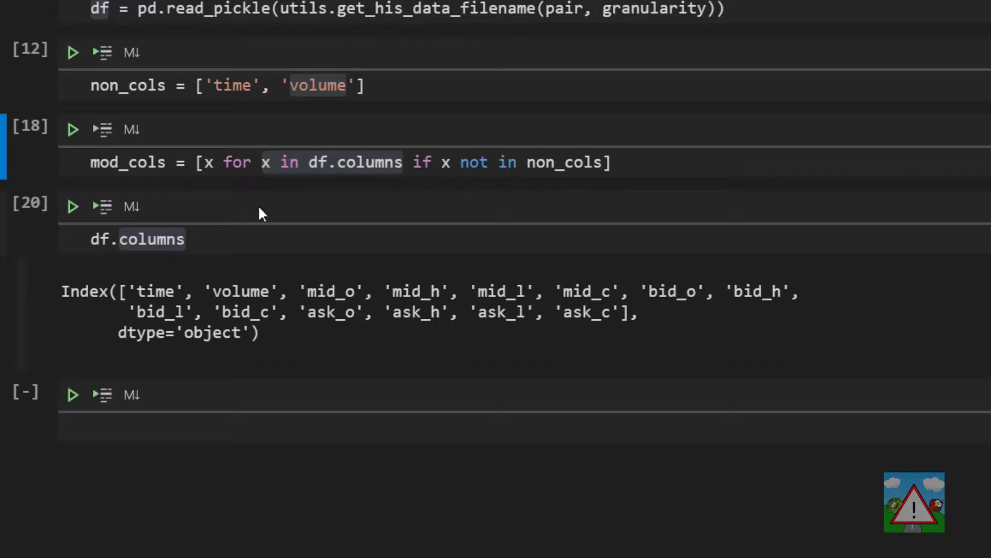
double_click(207, 162)
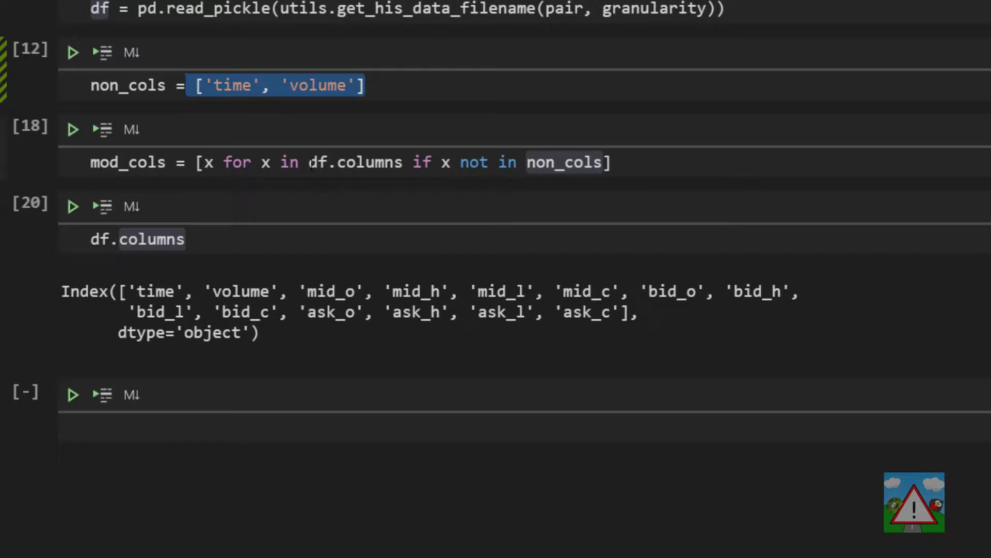
double_click(154, 291)
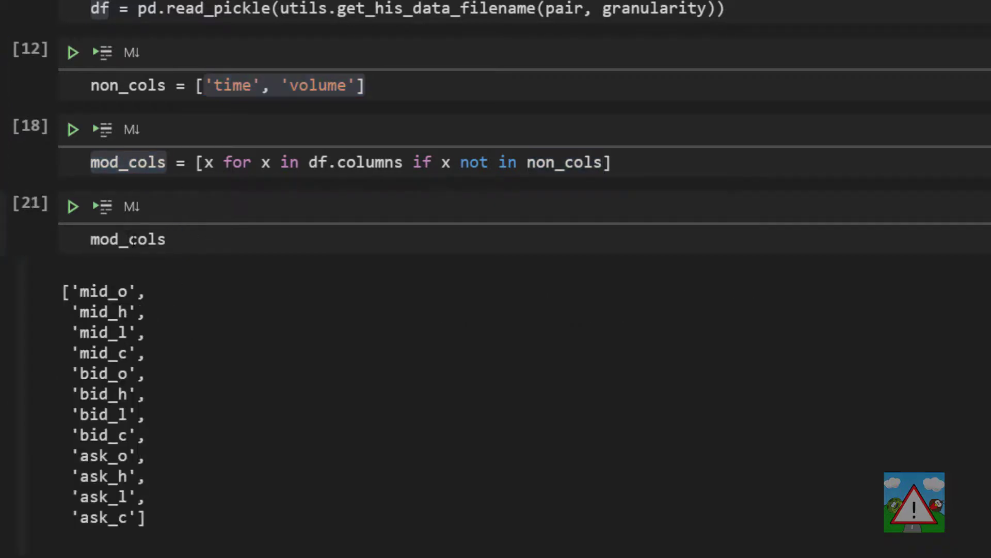
mouse_move(122, 484)
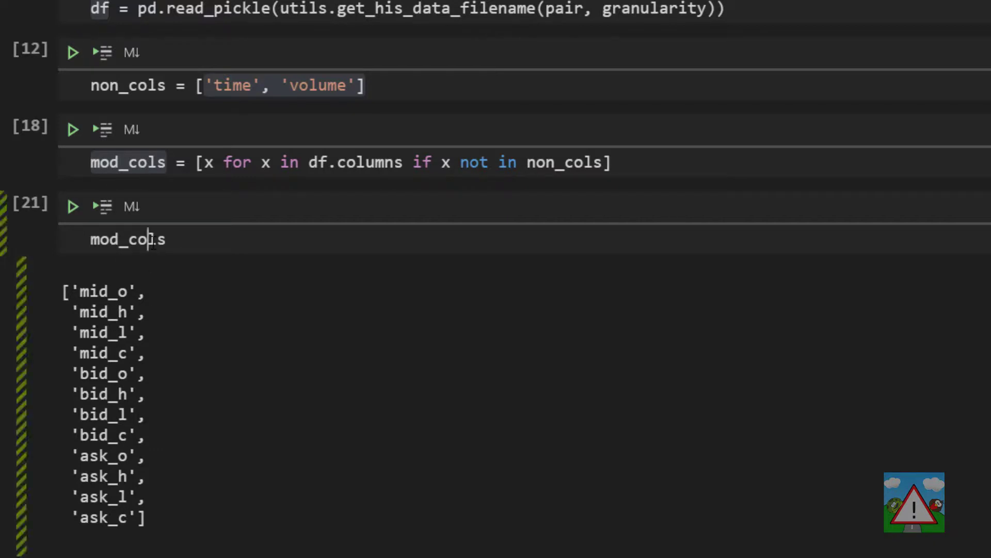
double_click(128, 239)
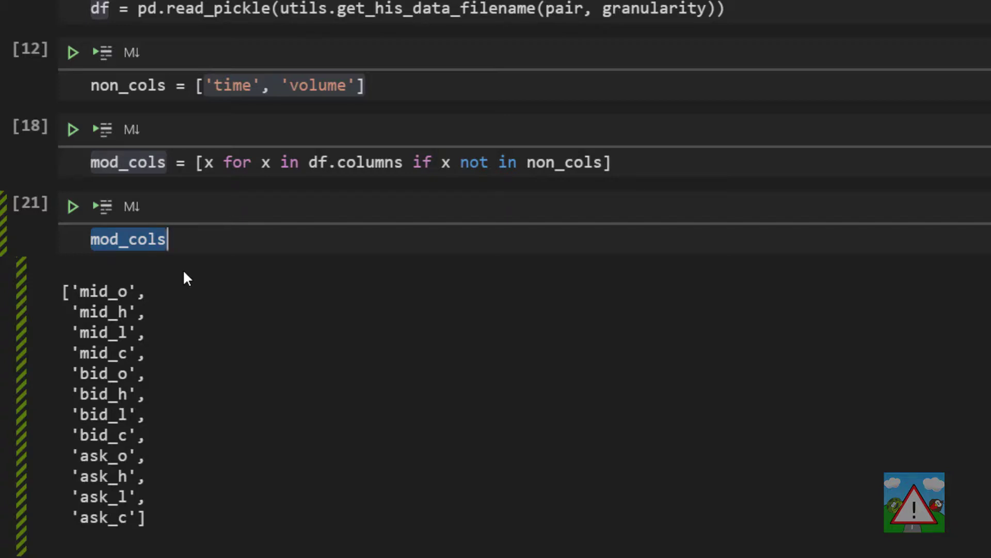
Convert df[mod_cols] with .apply(pd.to_numeric) so the twelve price columns become float64.
text(df)
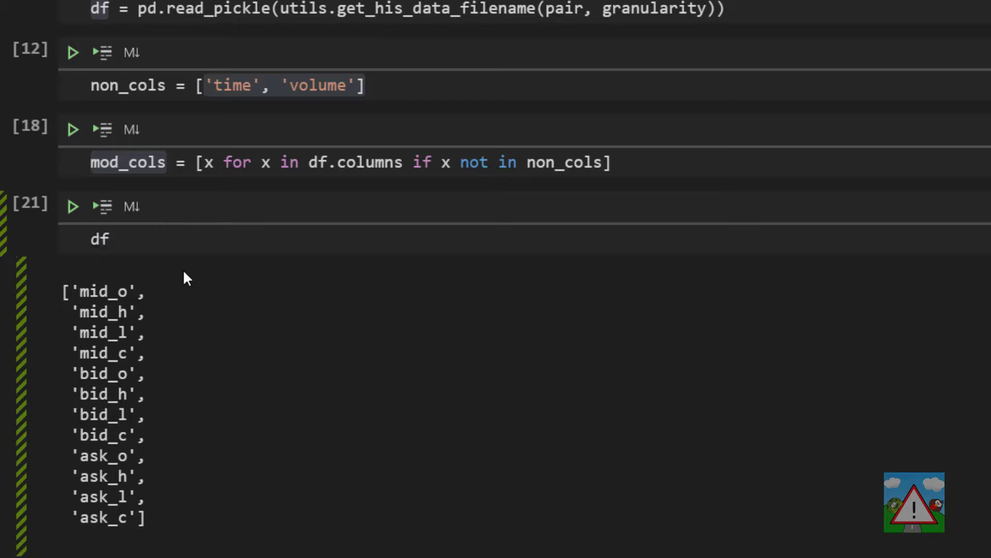
text([mod_col])
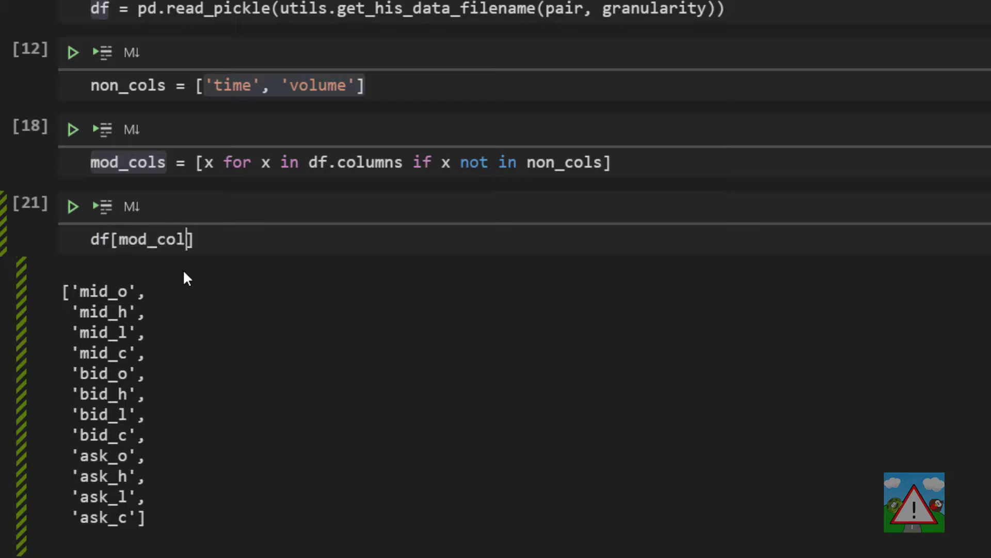
text(s] = df)
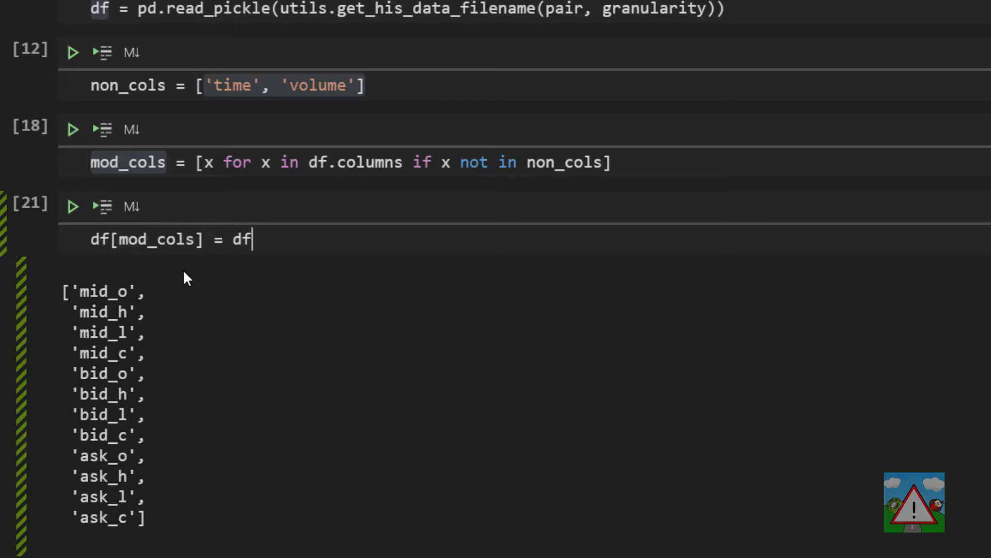
text([mod_cols])
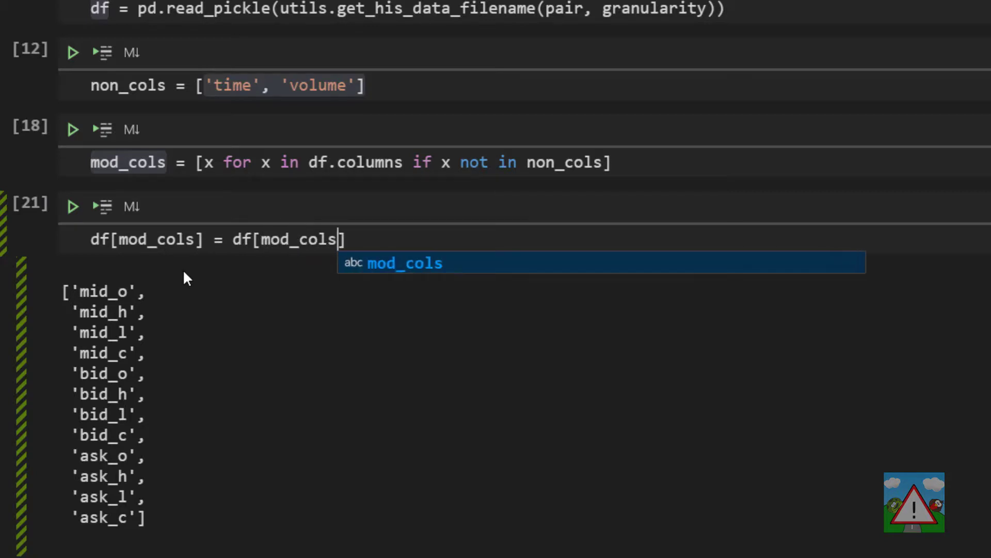
key(Escape)
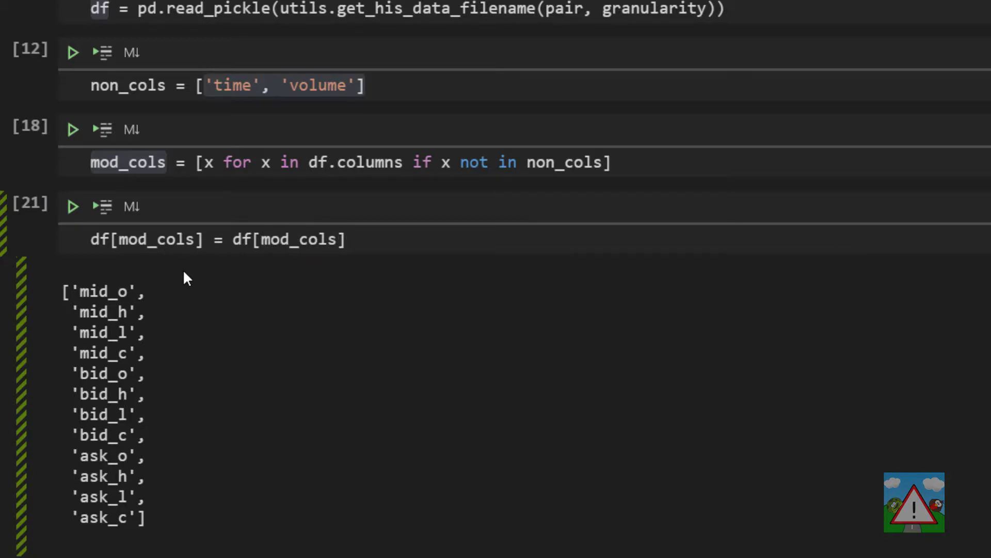
text(.apply(p)
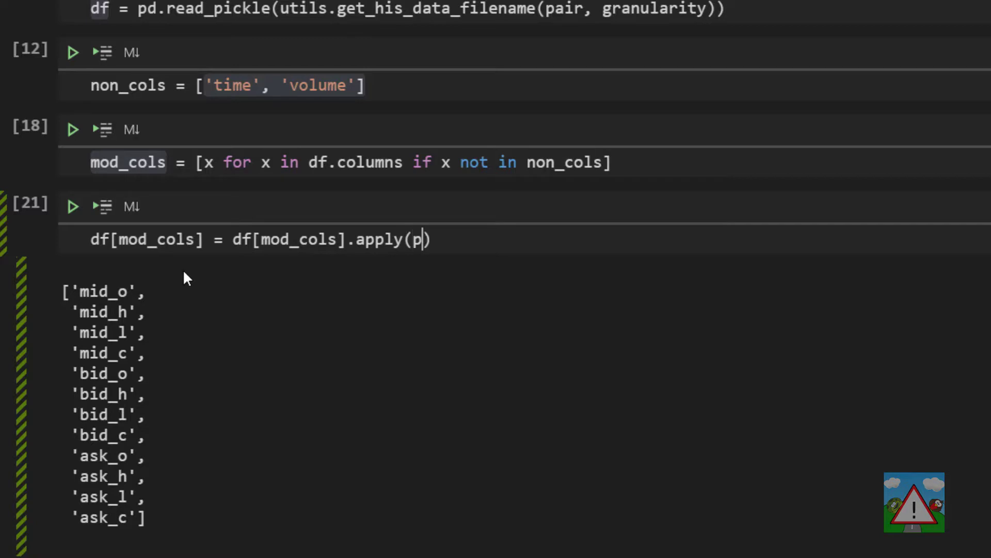
text(d.to)
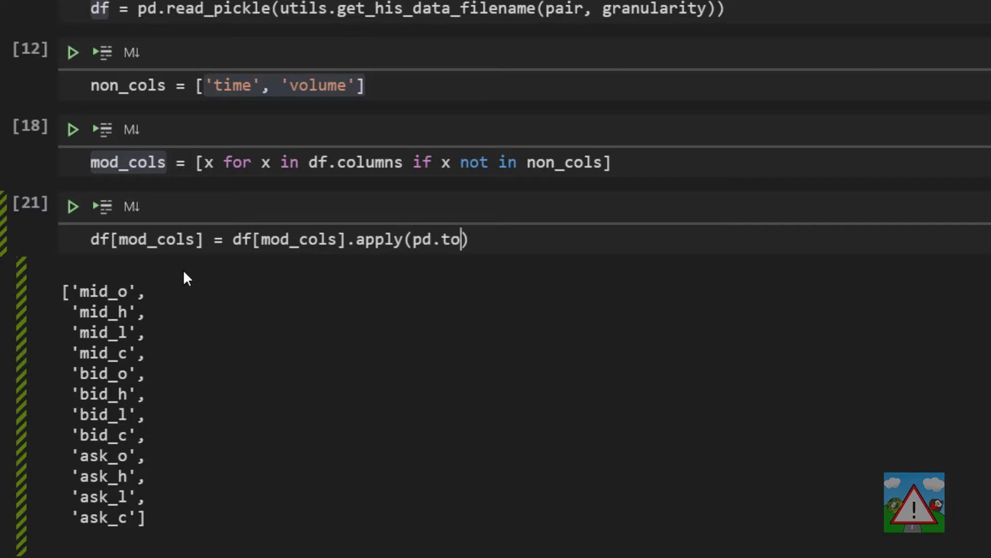
text(_numeric)
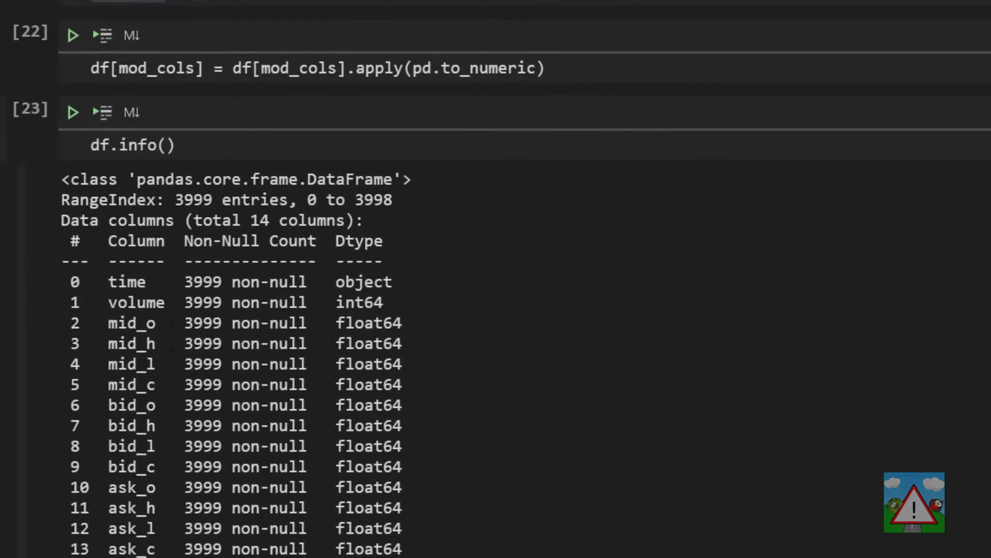
Check mid_o is float64, then start df.describe() for volume and all price columns.
scroll(down, 3)
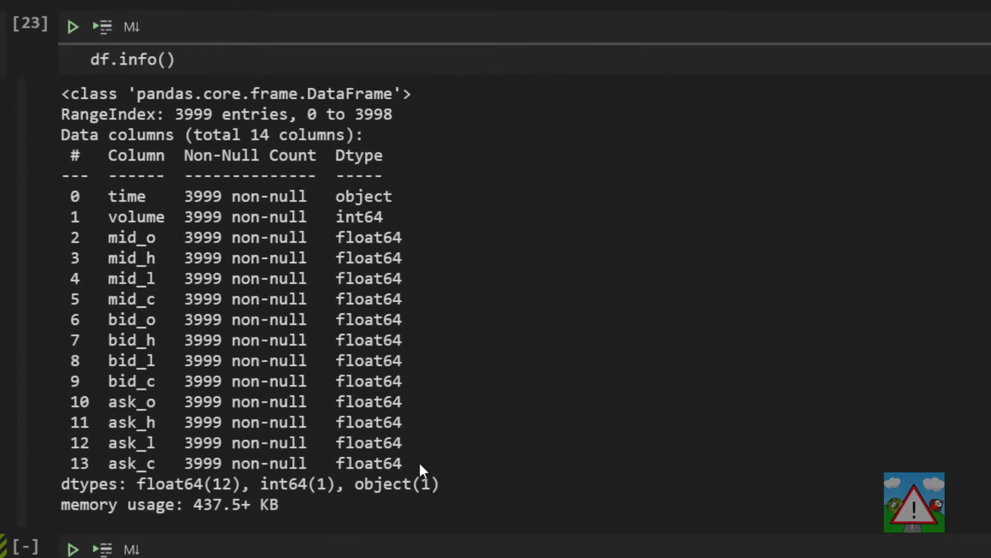
double_click(368, 238)
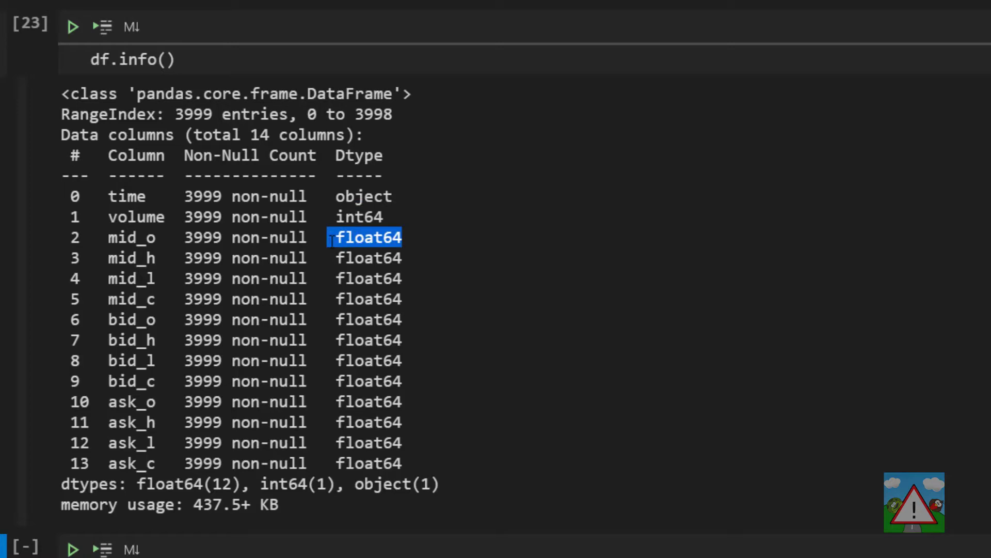
mouse_move(206, 60)
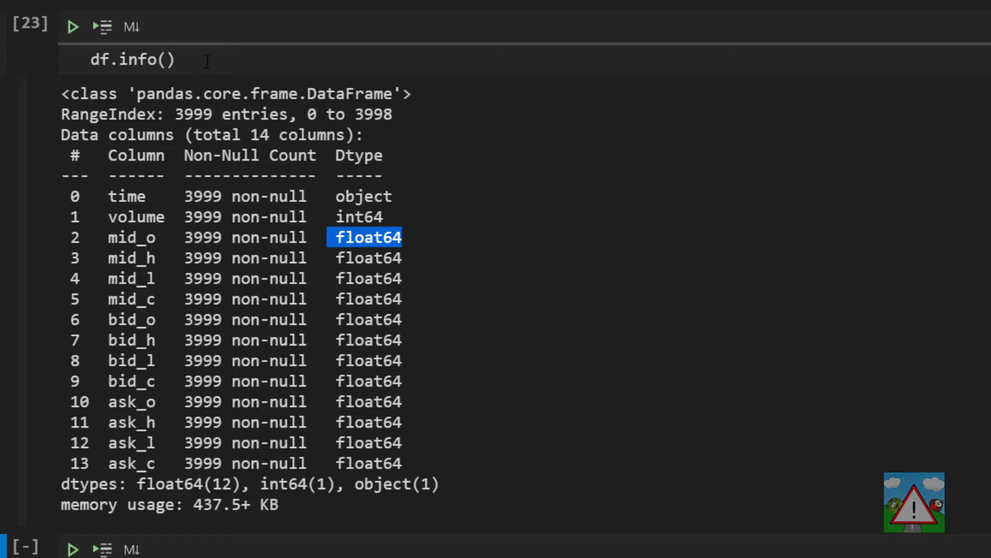
text(describe)
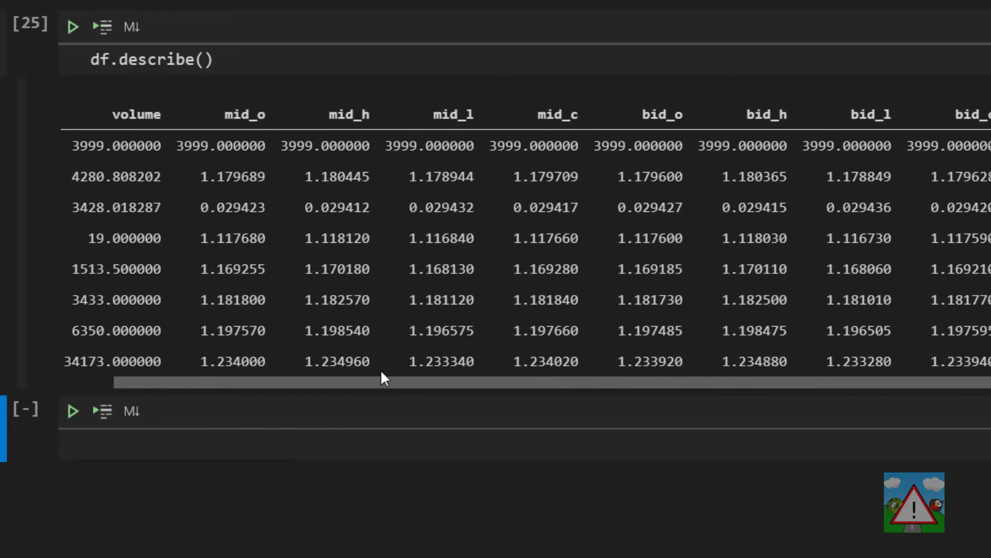
scroll(left, 3)
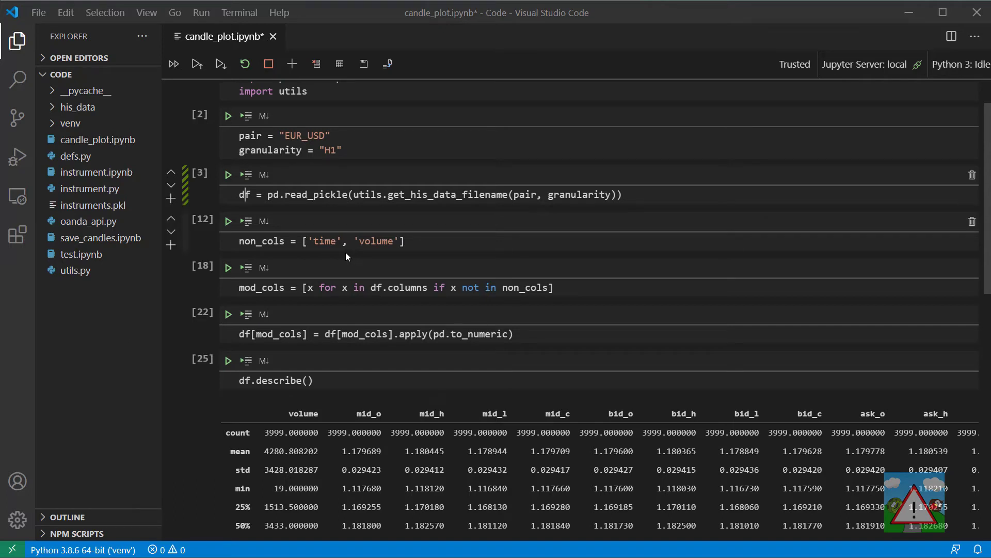
scroll(down, 3)
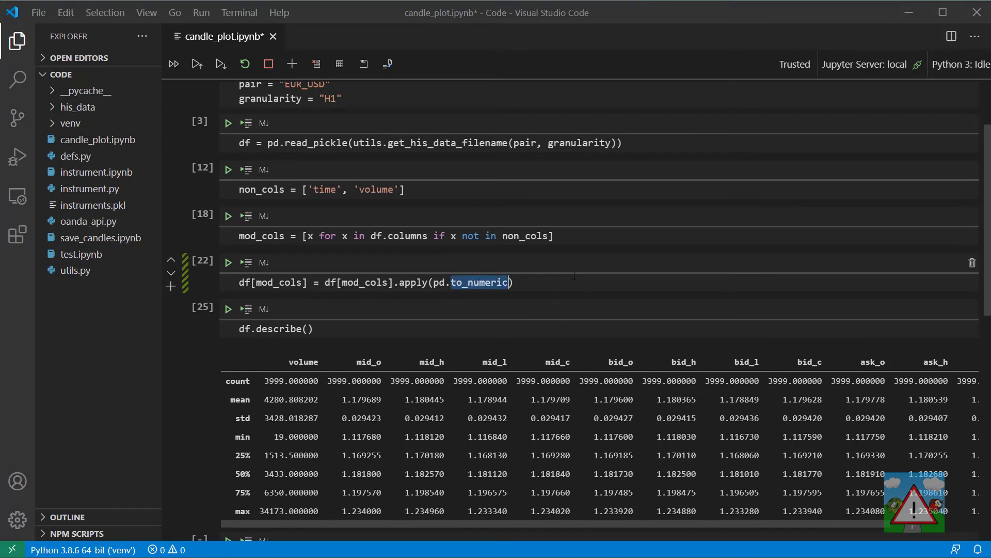
mouse_move(627, 270)
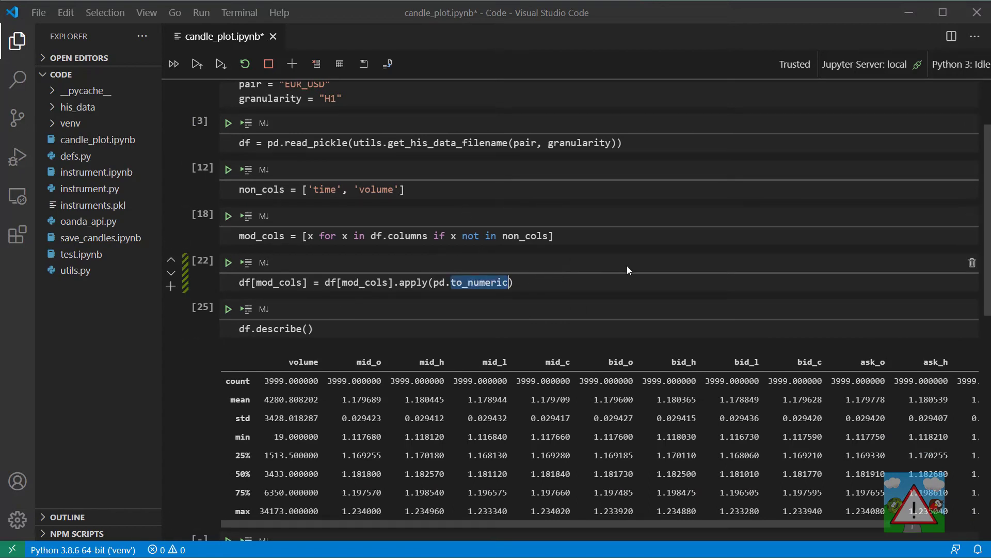
mouse_move(485, 255)
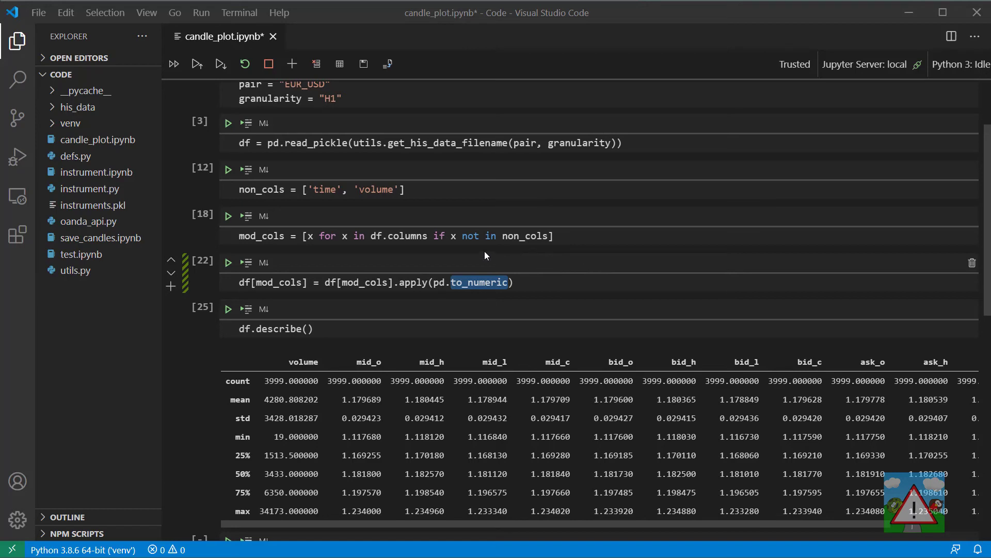